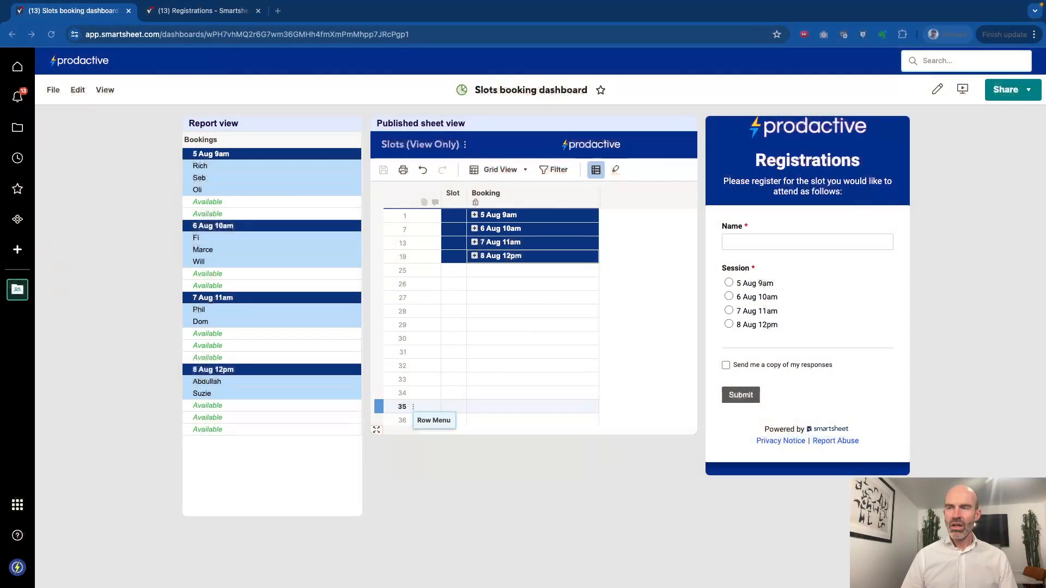
{"action": "mouse_move", "coordinate": [544, 546]}
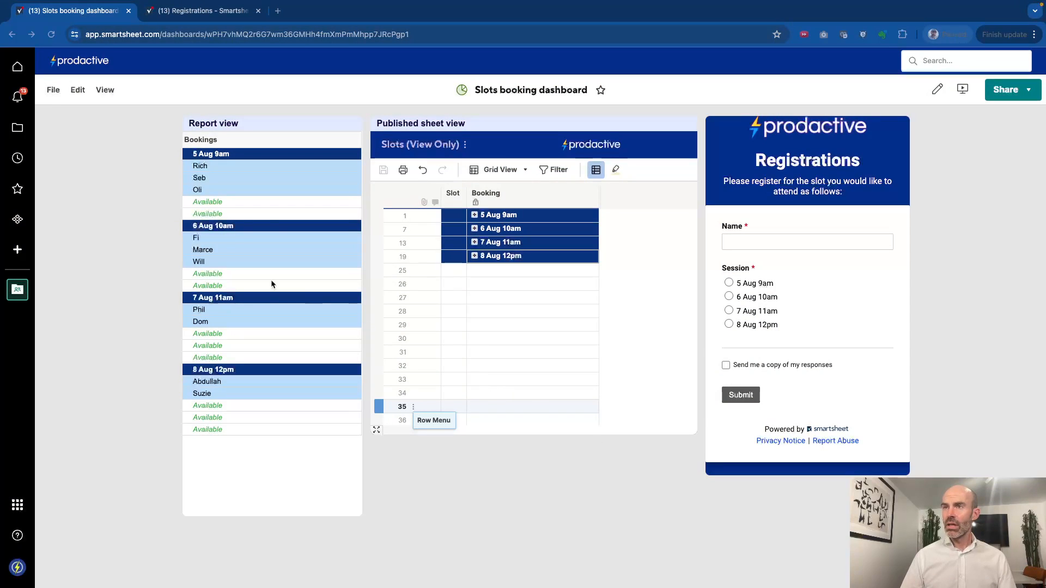
{"action": "mouse_move", "coordinate": [305, 145]}
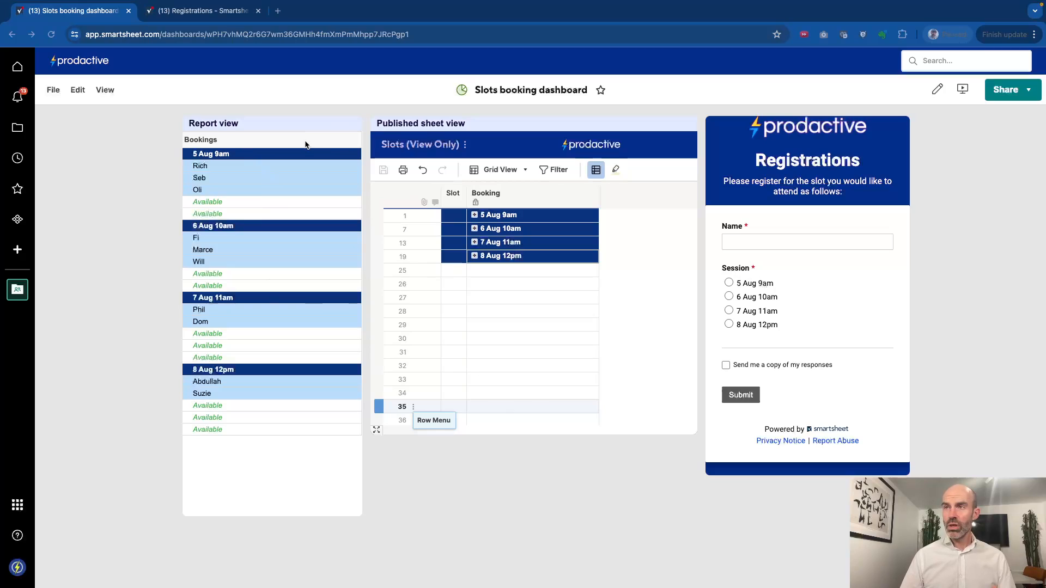
{"action": "mouse_move", "coordinate": [396, 182]}
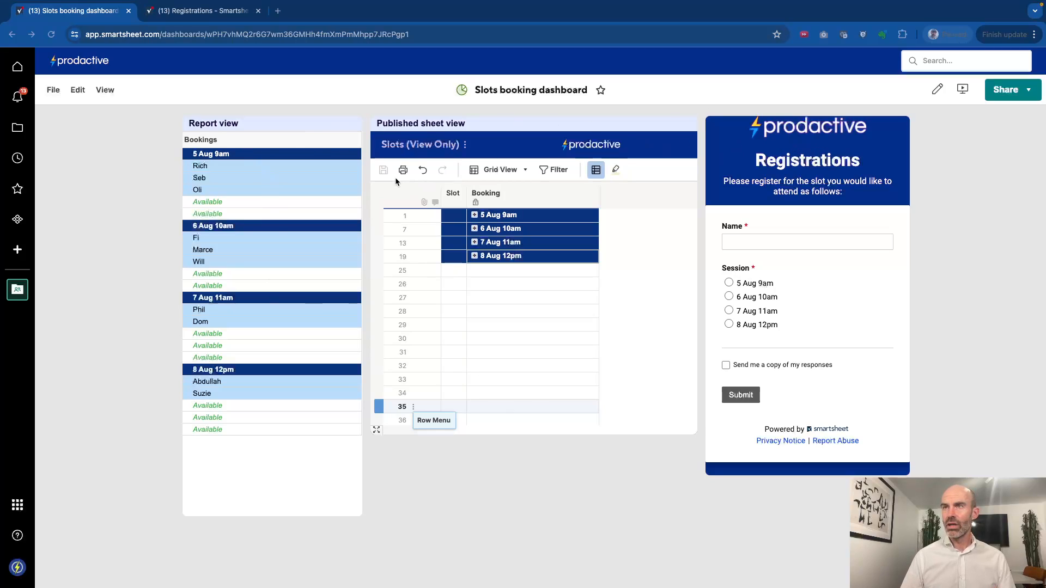
{"action": "mouse_move", "coordinate": [223, 135]}
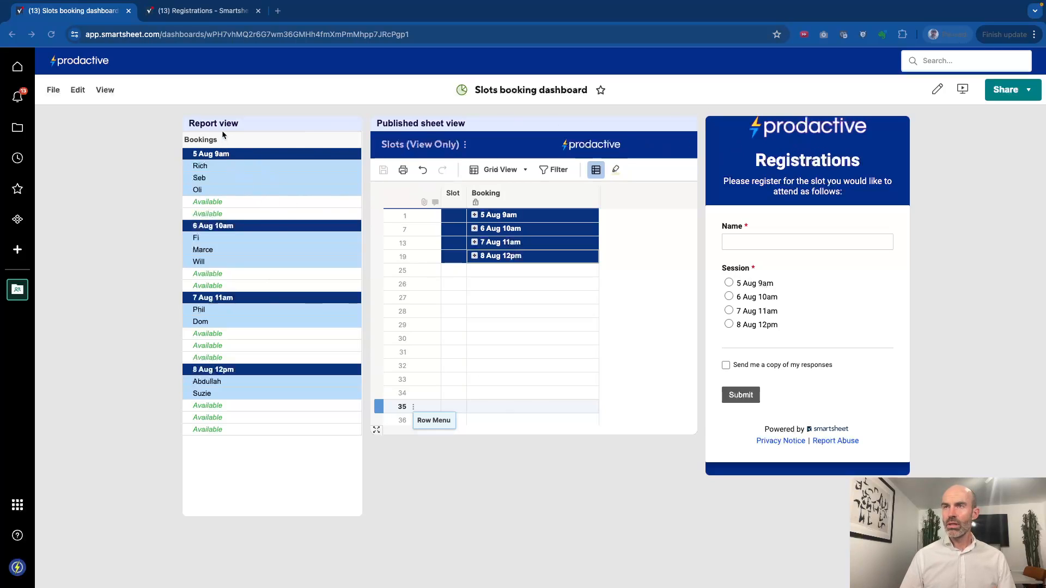
{"action": "mouse_move", "coordinate": [200, 165]}
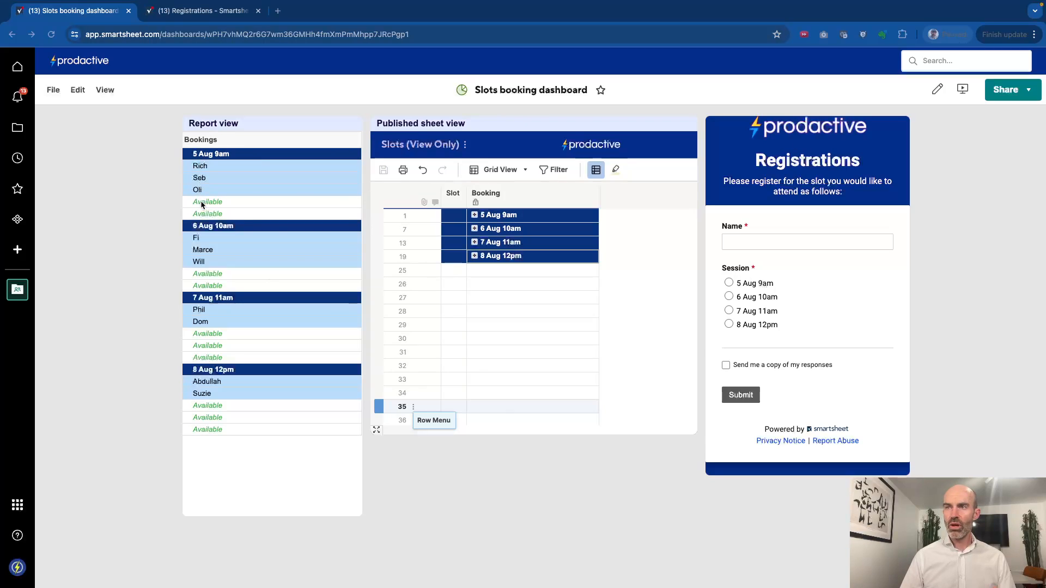
{"action": "mouse_move", "coordinate": [207, 298]}
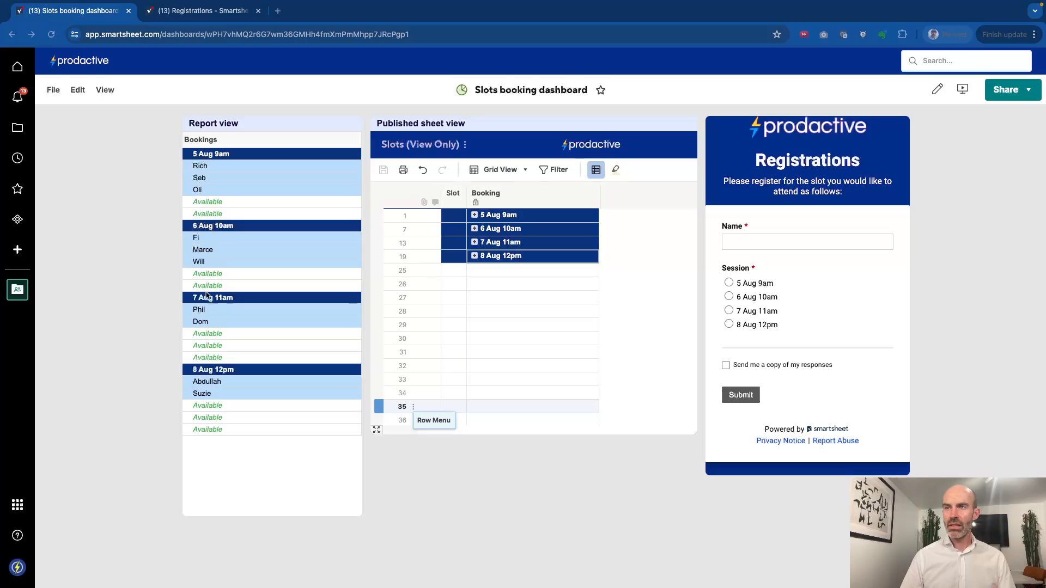
{"action": "mouse_move", "coordinate": [488, 294]}
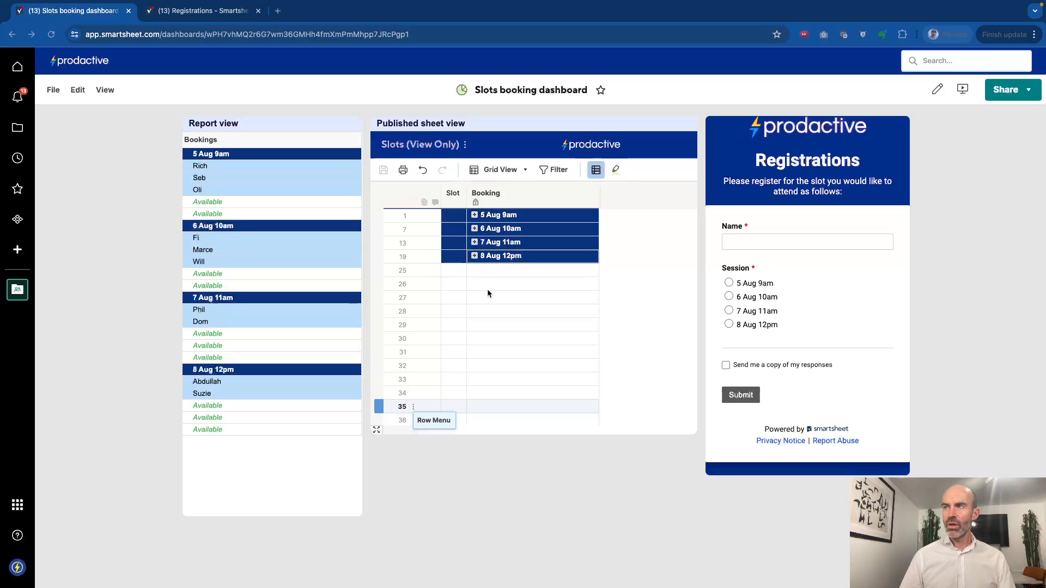
{"action": "mouse_move", "coordinate": [481, 228]}
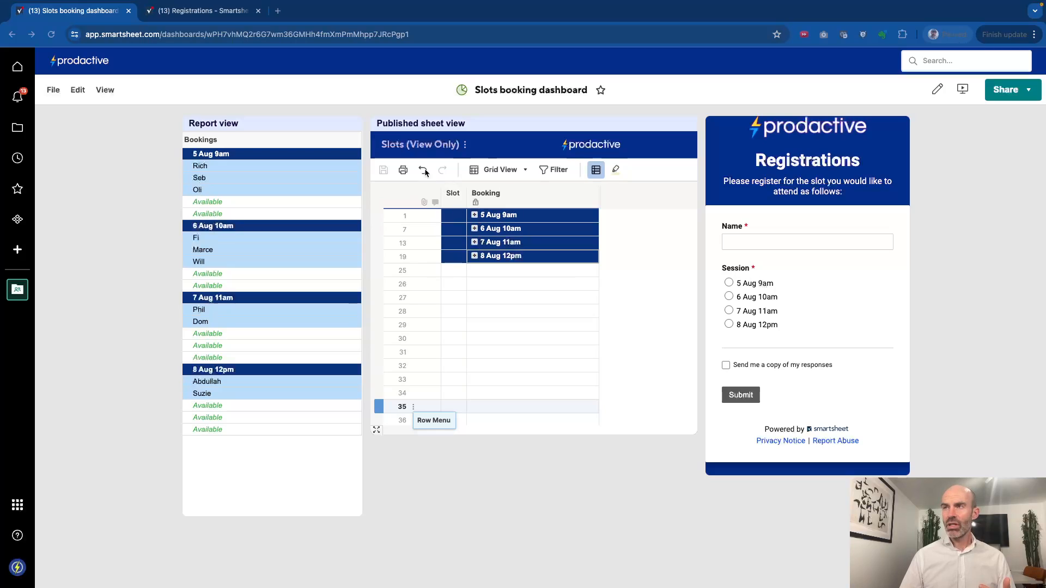
{"action": "mouse_move", "coordinate": [530, 193]}
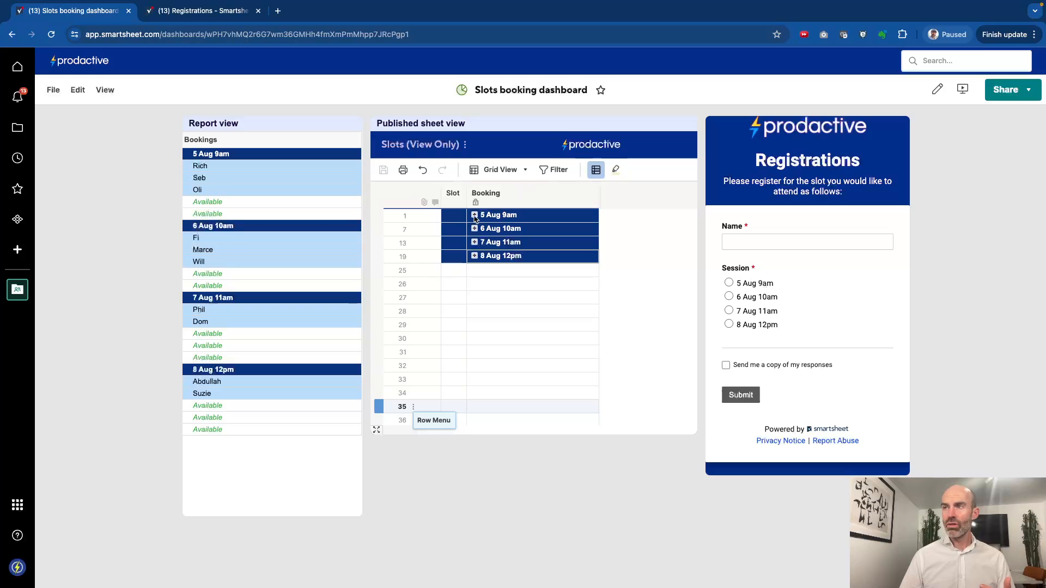
Register Tomasz for the 8 Aug 12pm session through the dashboard form
{"action": "left_click", "coordinate": [474, 215]}
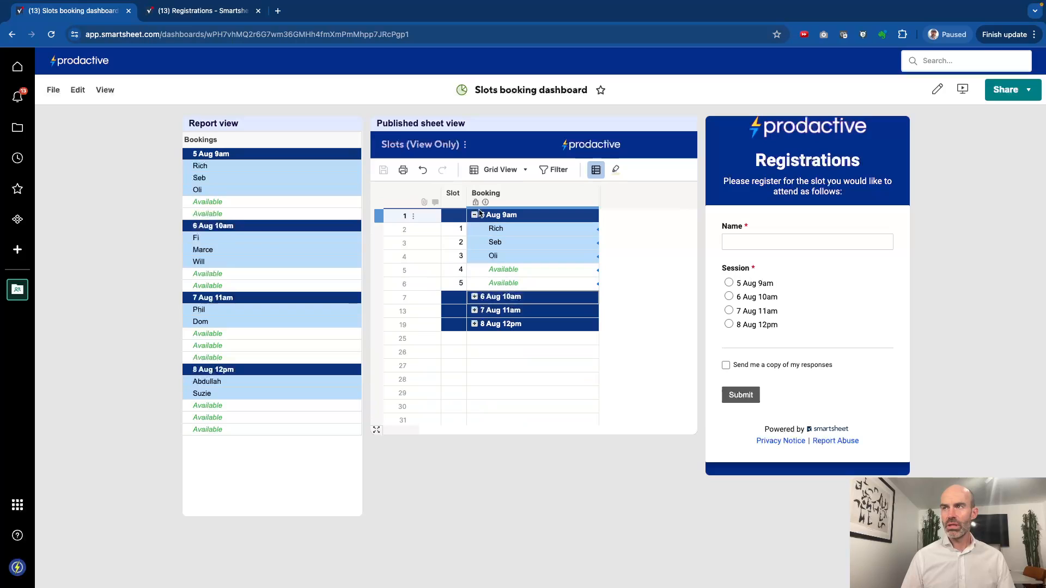
{"action": "left_click", "coordinate": [474, 214]}
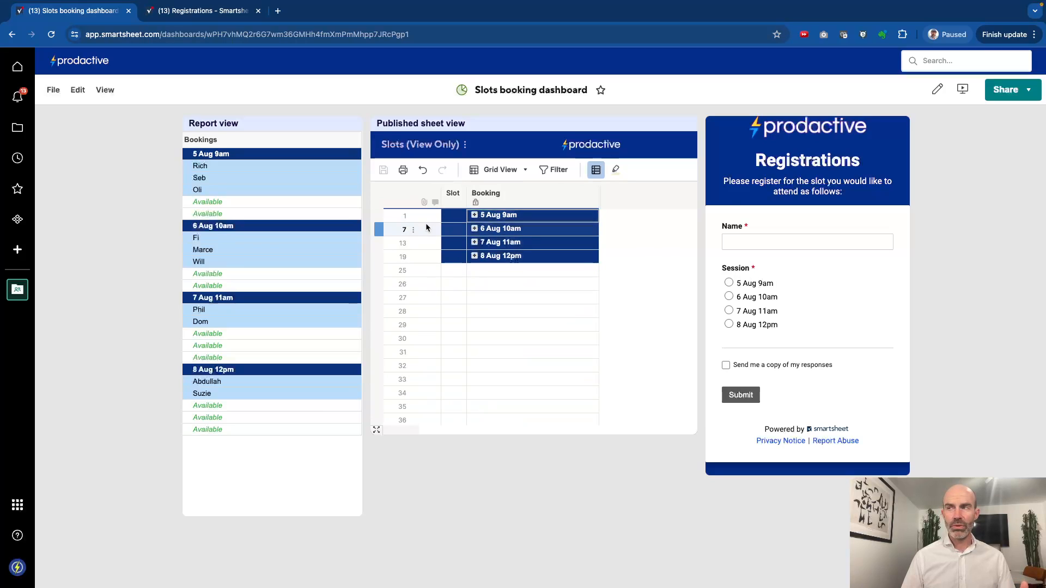
{"action": "left_click", "coordinate": [806, 242]}
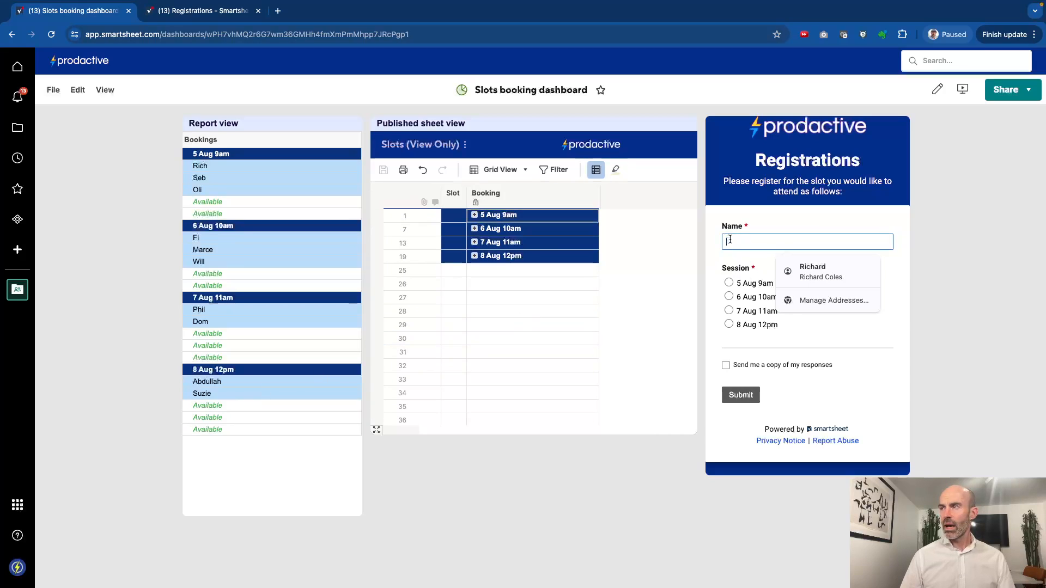
{"action": "type", "text": "Tom"}
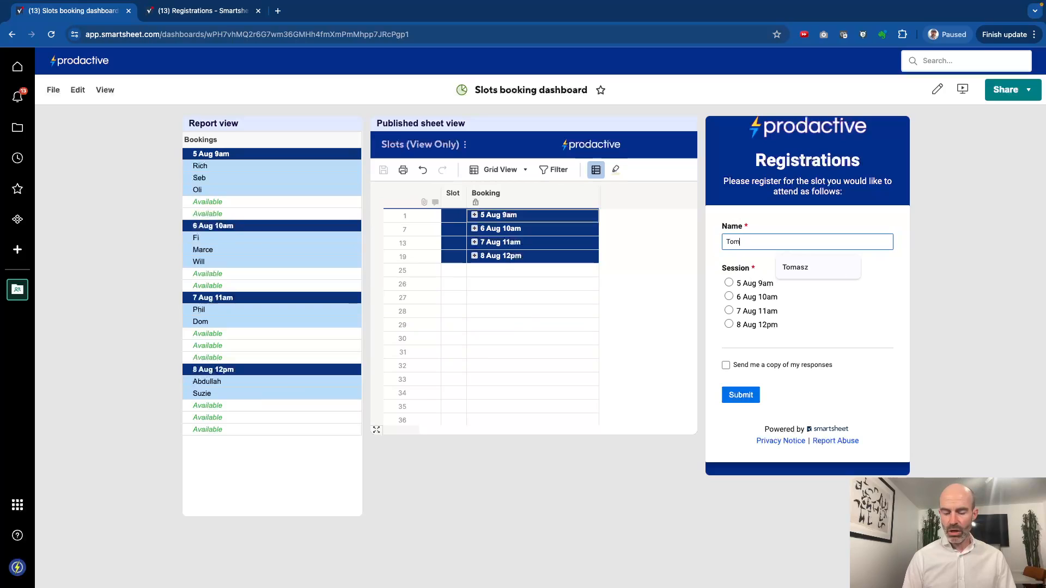
{"action": "left_click", "coordinate": [794, 267]}
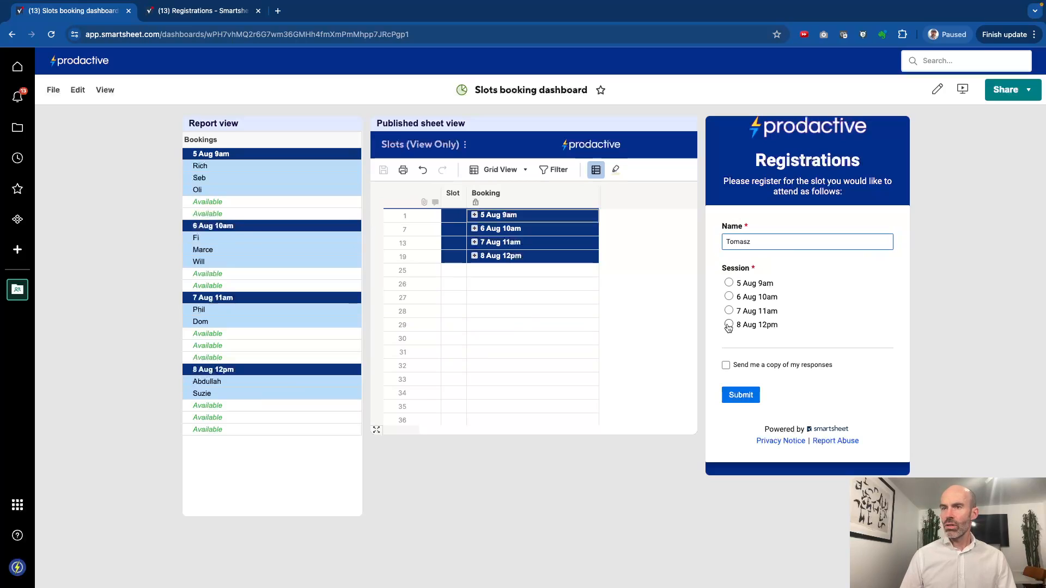
{"action": "left_click", "coordinate": [728, 325]}
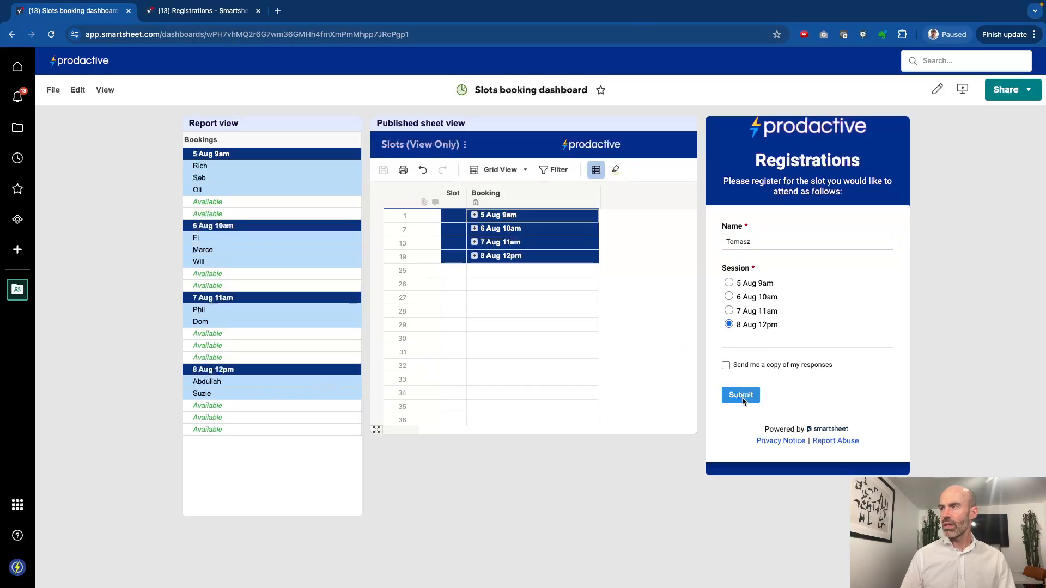
{"action": "left_click", "coordinate": [740, 395]}
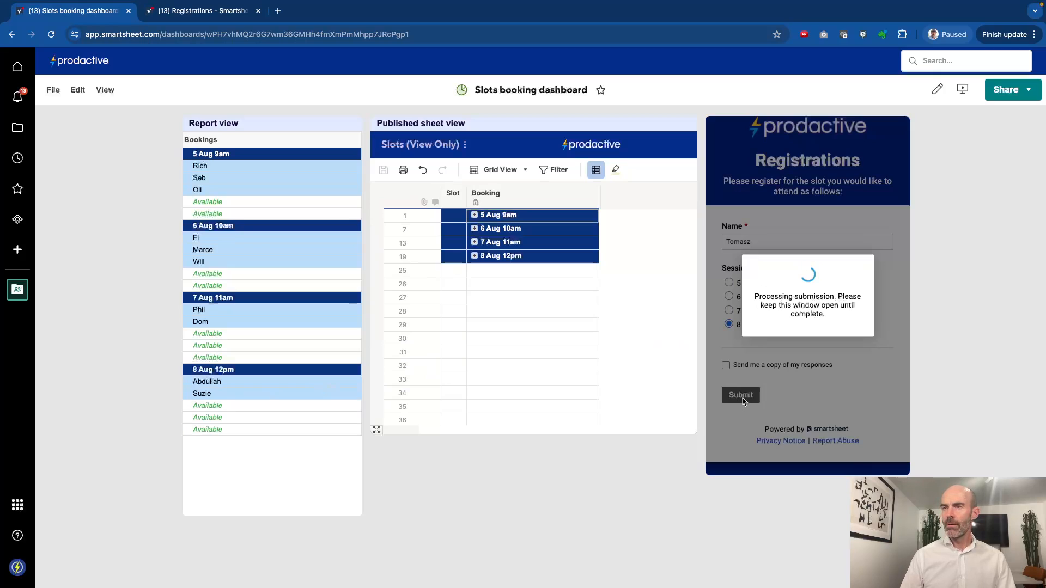
{"action": "left_click", "coordinate": [739, 394]}
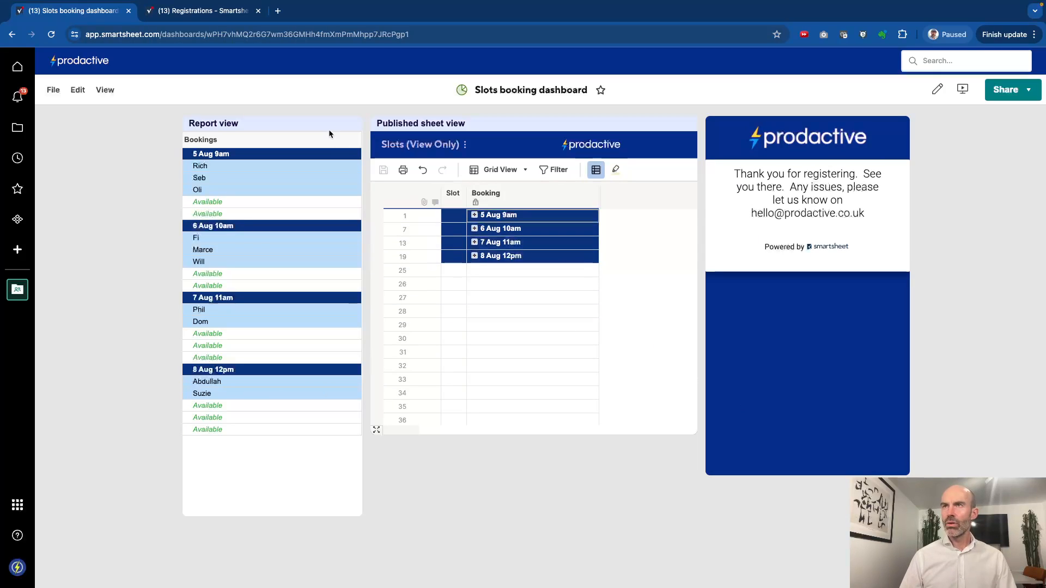
Refresh Registrations to confirm Tomasz's 8 Aug 12pm booking as row 11, ID 017
{"action": "left_click", "coordinate": [200, 11]}
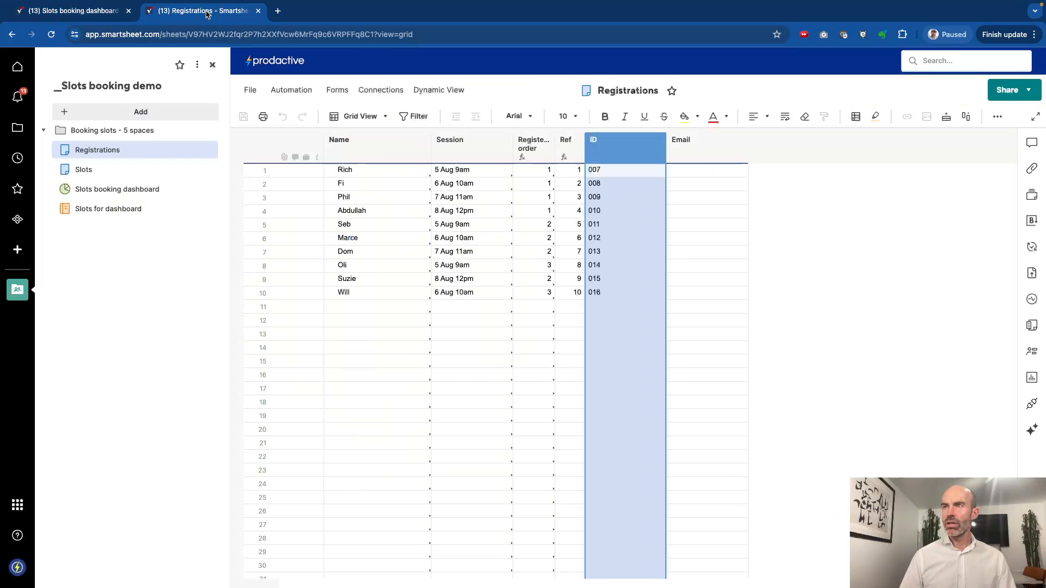
{"action": "mouse_move", "coordinate": [140, 111]}
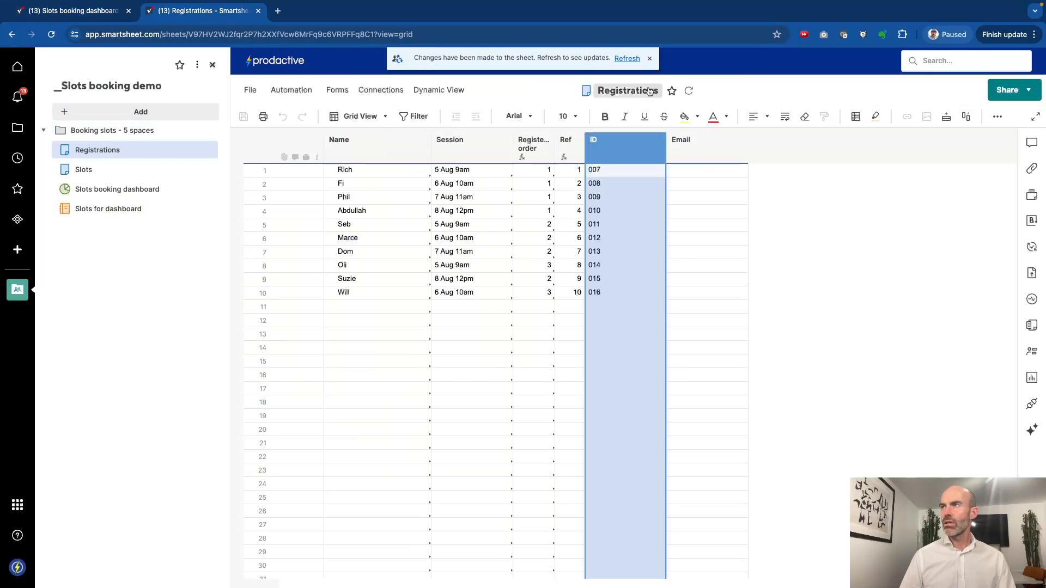
{"action": "left_click", "coordinate": [625, 58]}
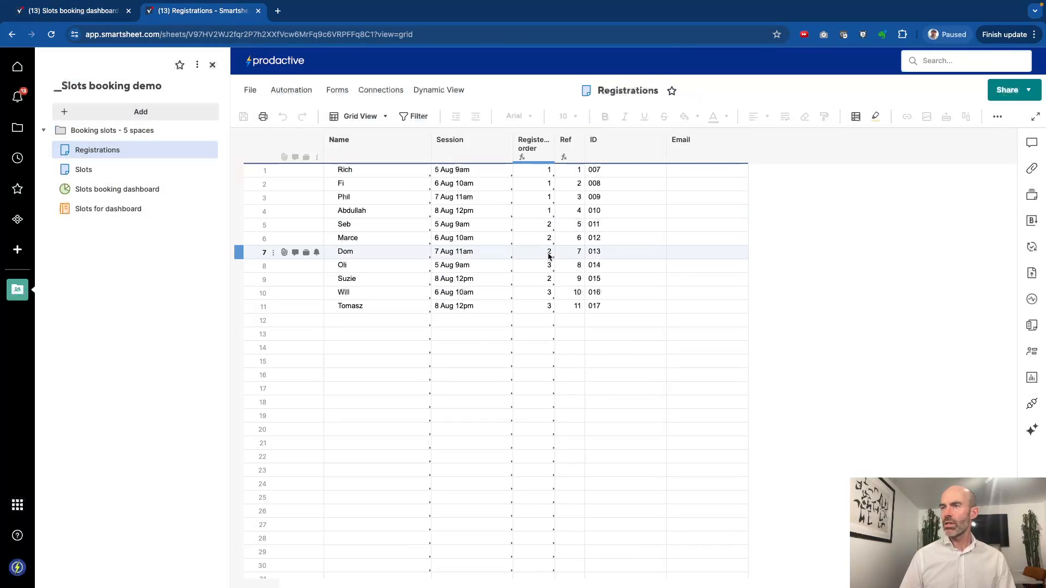
{"action": "left_click", "coordinate": [454, 321]}
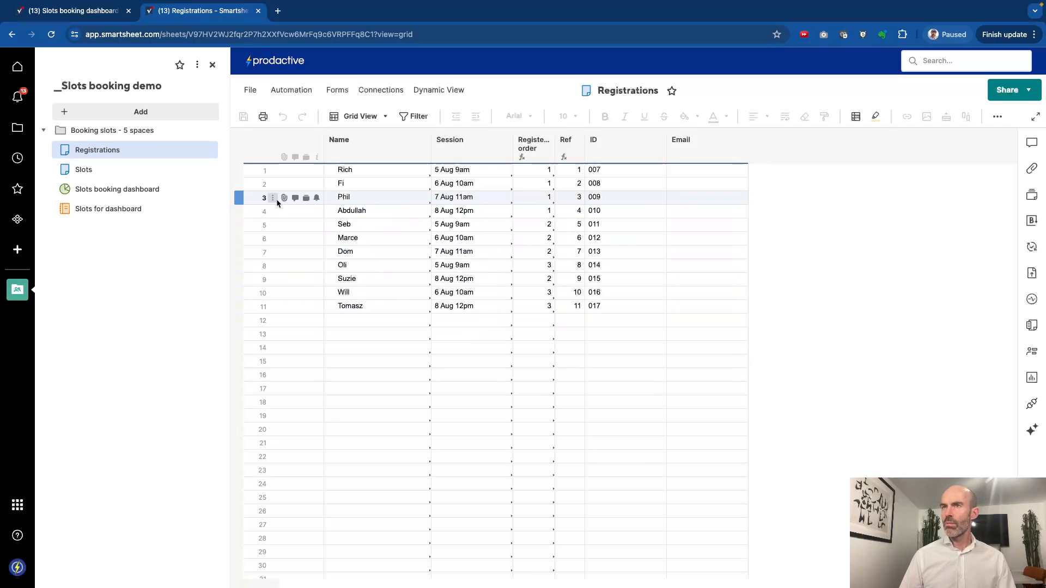
{"action": "left_click", "coordinate": [71, 11]}
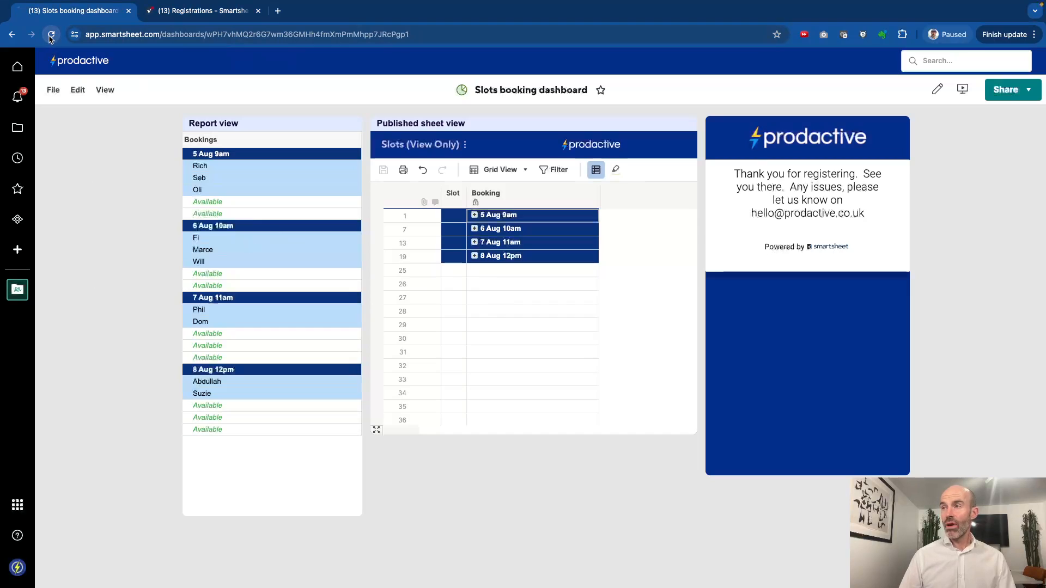
Show the Booking slots workspace panel listing Registrations, Slots and both dashboard items
{"action": "left_click", "coordinate": [51, 34]}
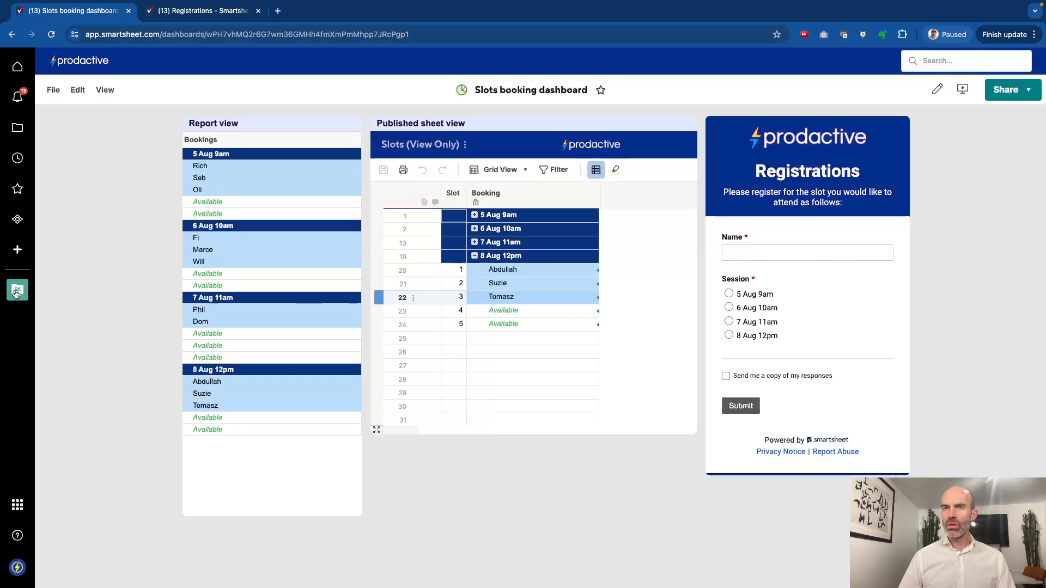
{"action": "left_click", "coordinate": [16, 289]}
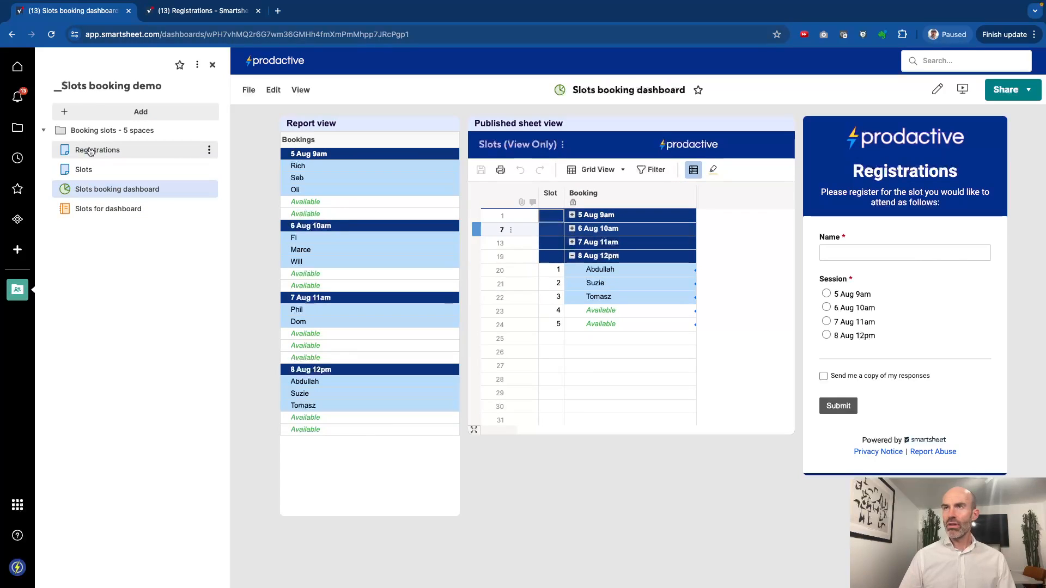
{"action": "left_click", "coordinate": [200, 11]}
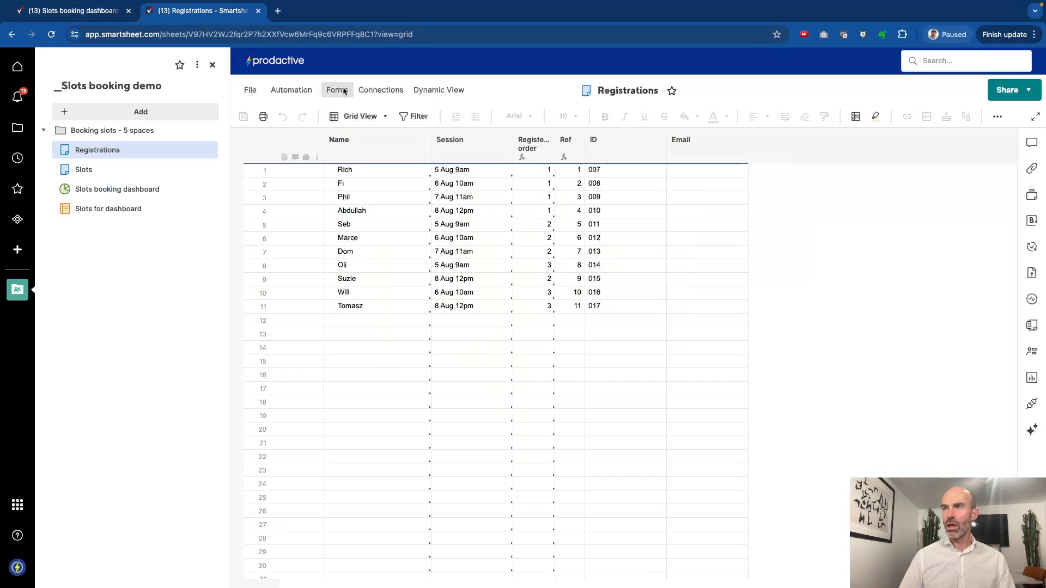
{"action": "mouse_move", "coordinate": [116, 47]}
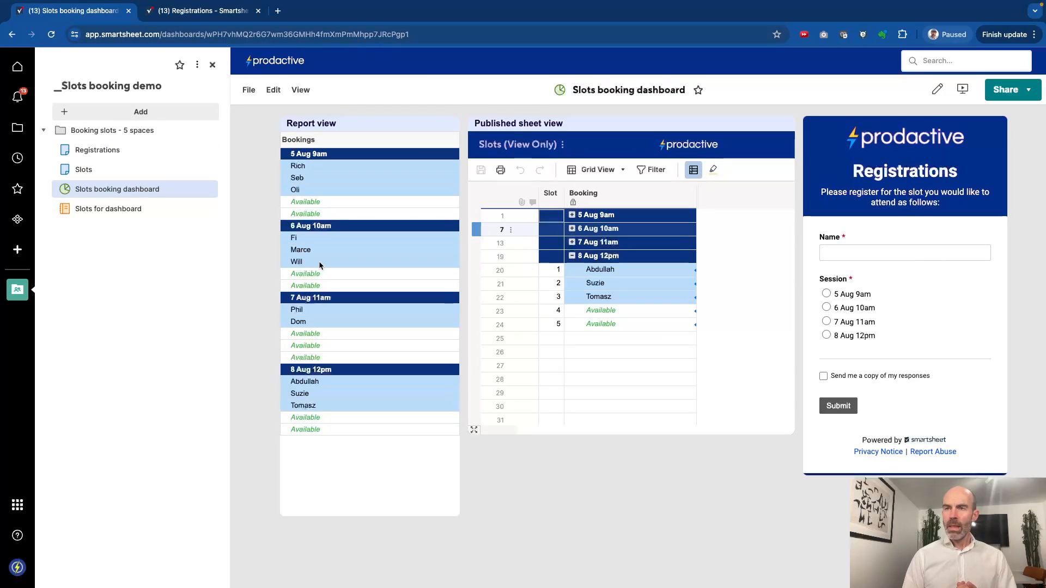
{"action": "mouse_move", "coordinate": [315, 382]}
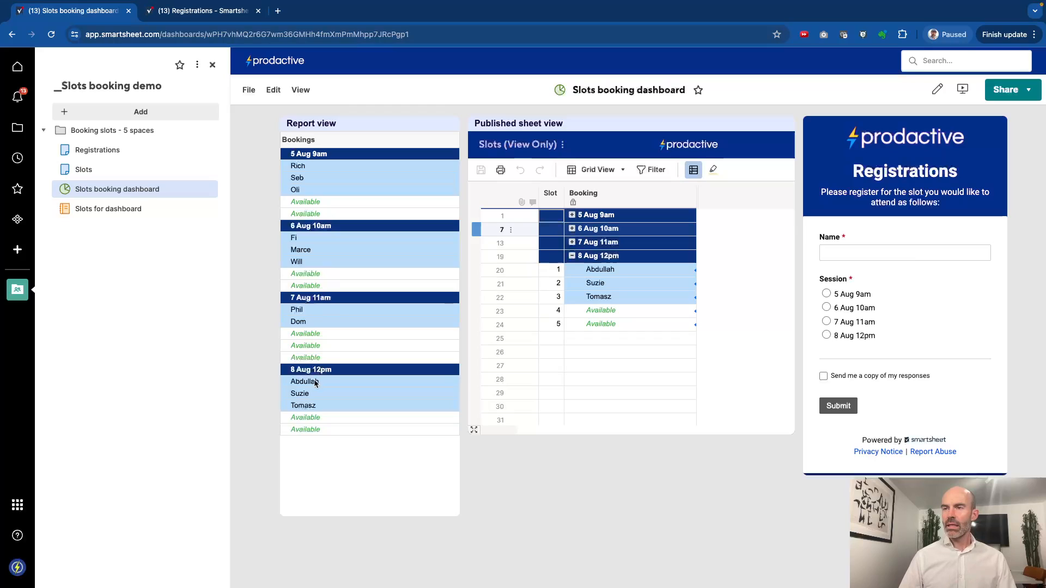
{"action": "mouse_move", "coordinate": [204, 324]}
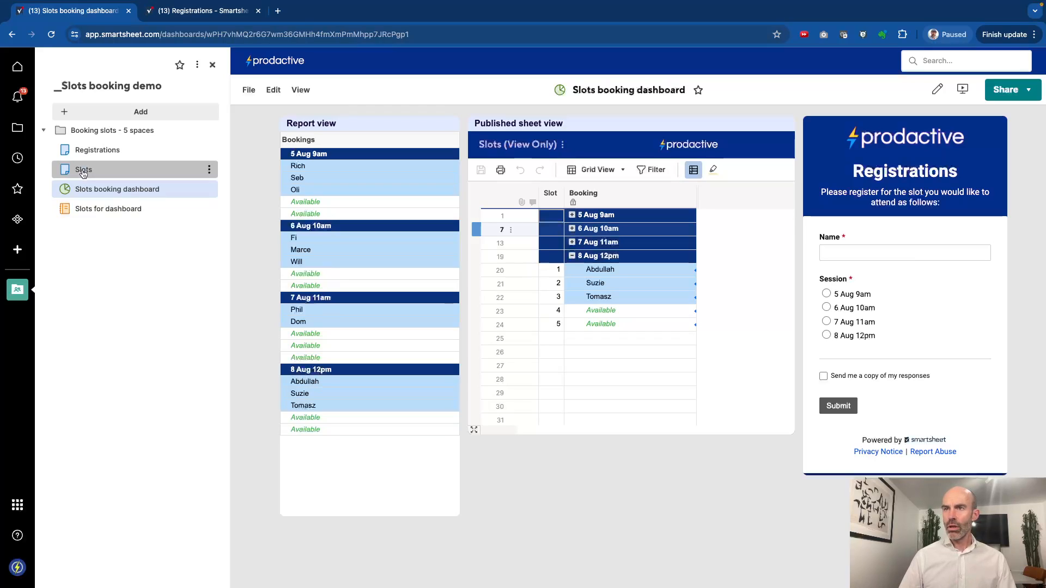
In Slots, delete the blank row, rename the copied group to 9 Aug 1pm, and save
{"action": "left_click", "coordinate": [82, 170]}
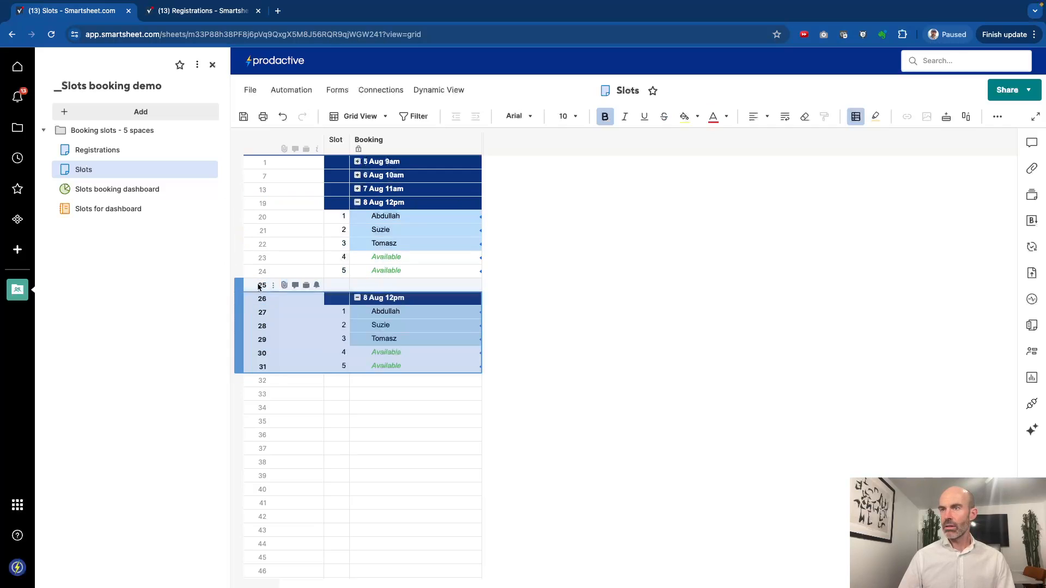
{"action": "right_click", "coordinate": [262, 285]}
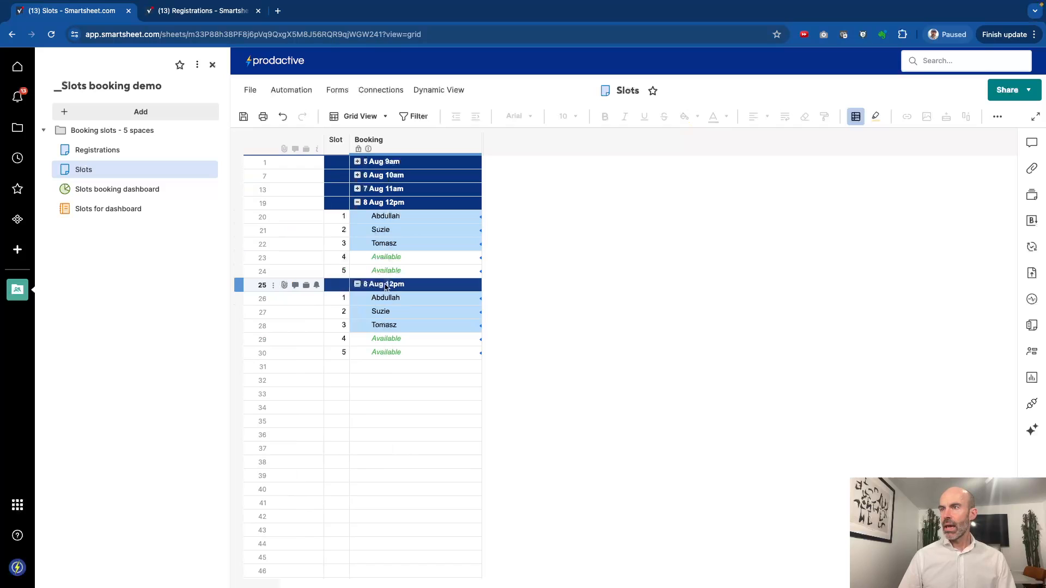
{"action": "double_click", "coordinate": [381, 285]}
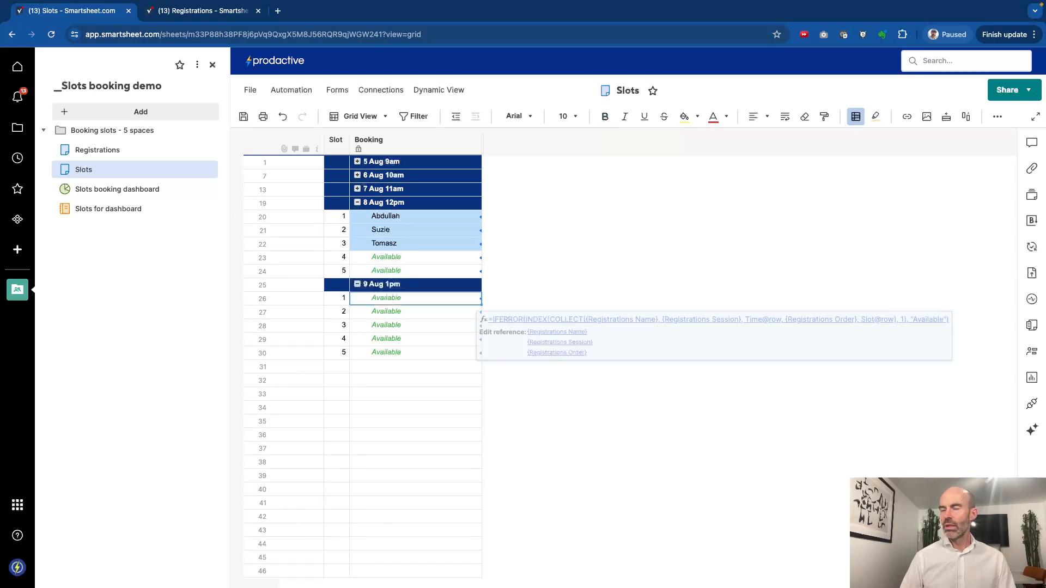
{"action": "left_click", "coordinate": [415, 394]}
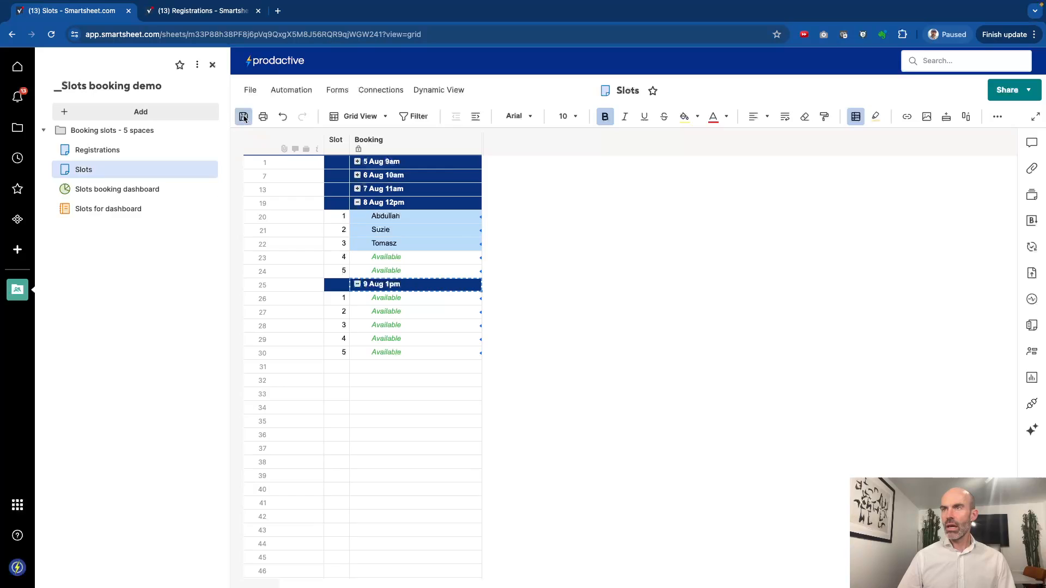
{"action": "left_click", "coordinate": [243, 116]}
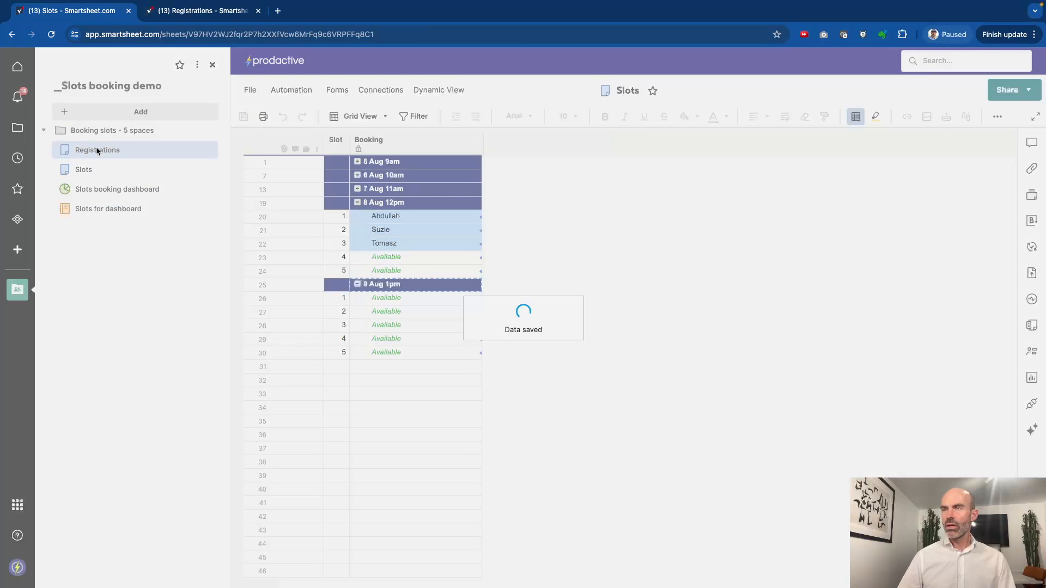
{"action": "left_click", "coordinate": [97, 150]}
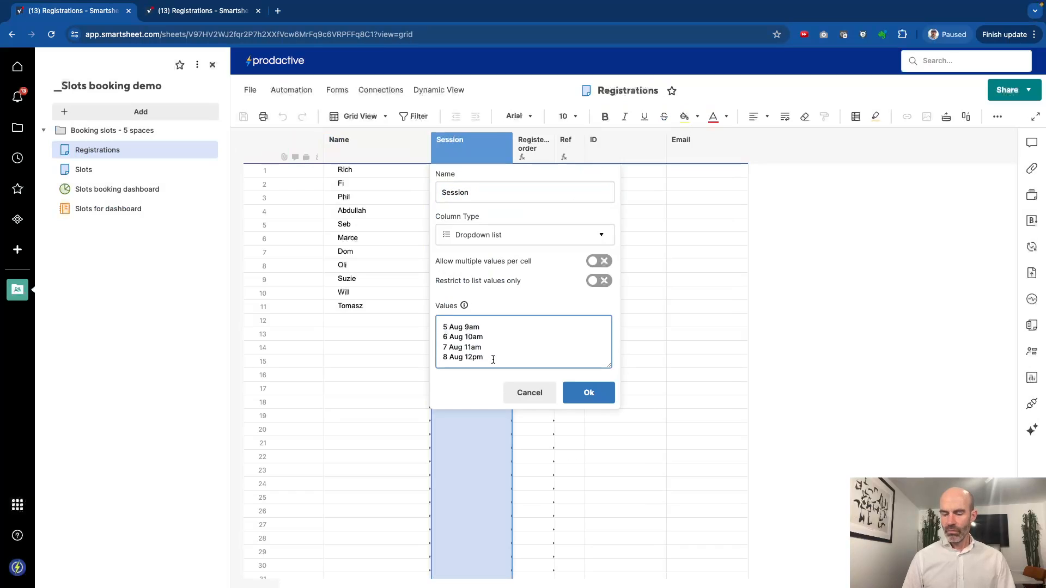
Add 9 Aug 1pm to the Registrations Session column's dropdown values
{"action": "type", "text": "9 Aug 1pm"}
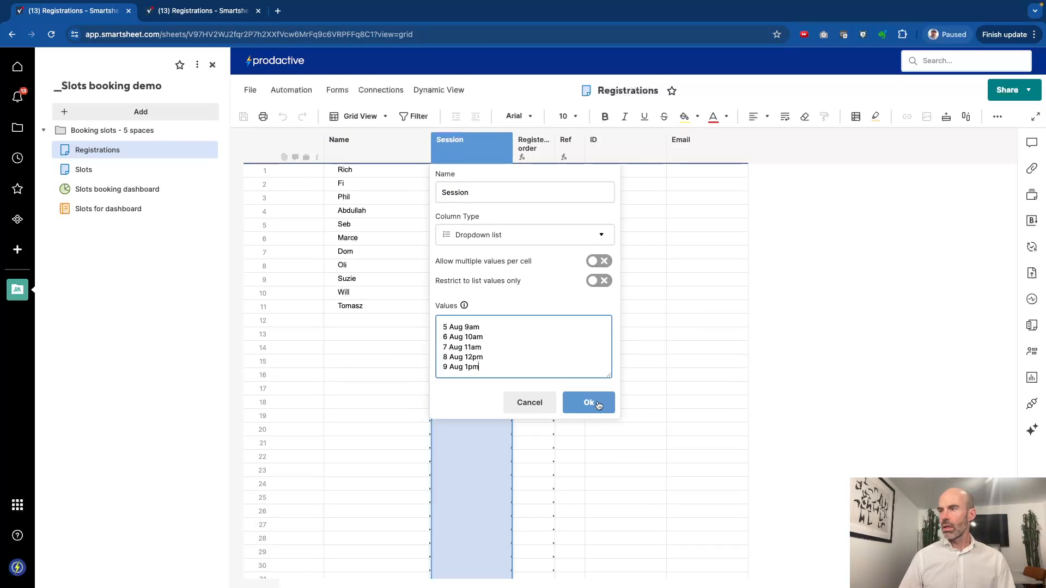
{"action": "left_click", "coordinate": [588, 402]}
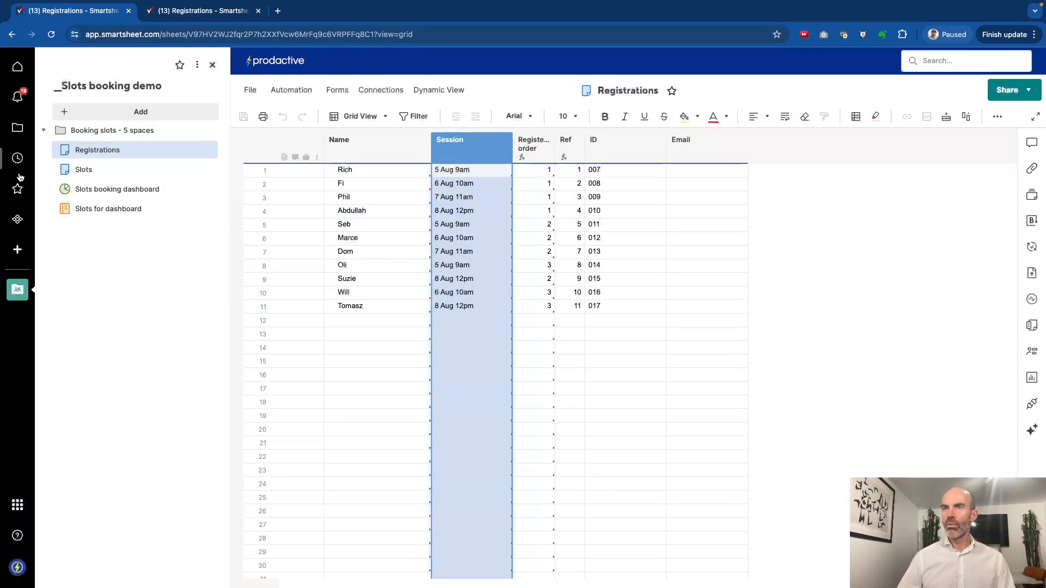
{"action": "left_click", "coordinate": [117, 189]}
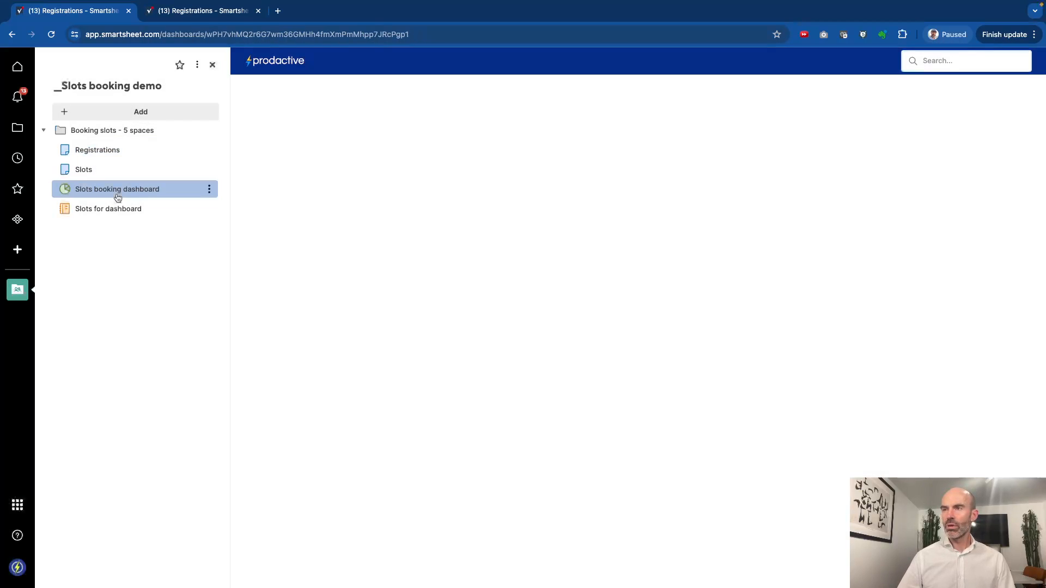
Book Jose into the new 9 Aug 1pm session via the dashboard form
{"action": "left_click", "coordinate": [116, 189]}
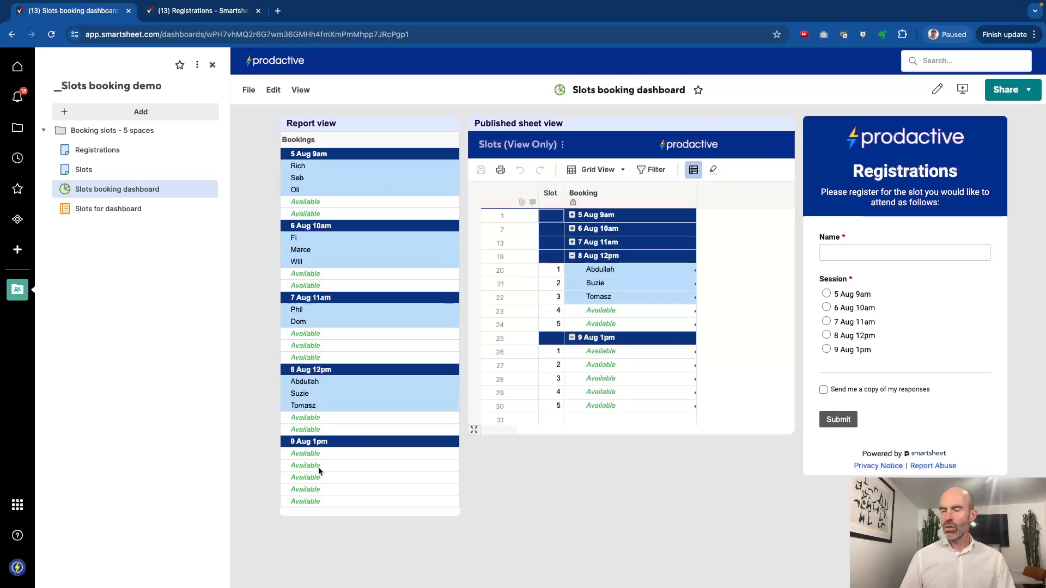
{"action": "left_click", "coordinate": [499, 406]}
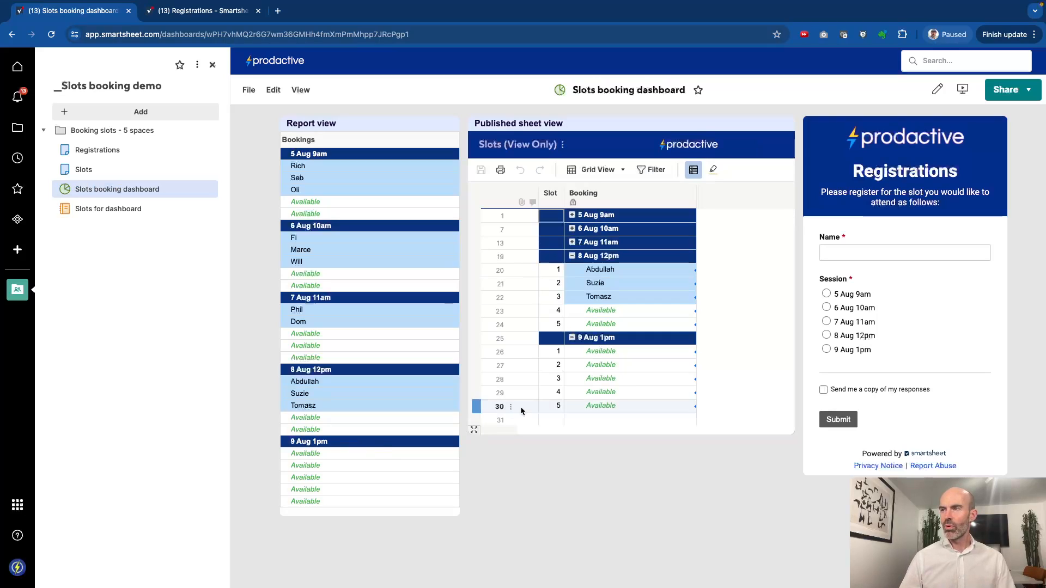
{"action": "left_click", "coordinate": [571, 256]}
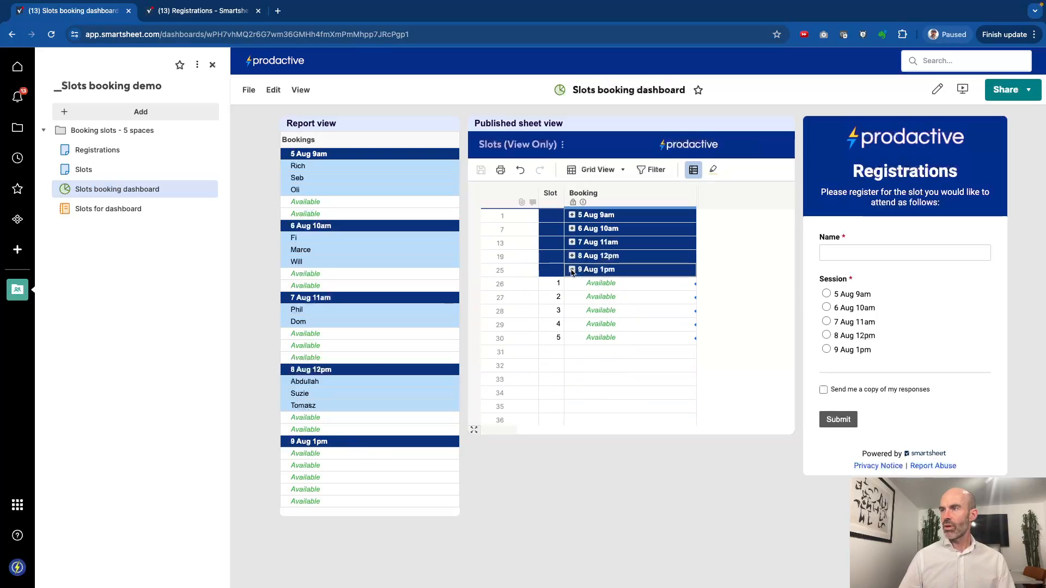
{"action": "left_click", "coordinate": [571, 268]}
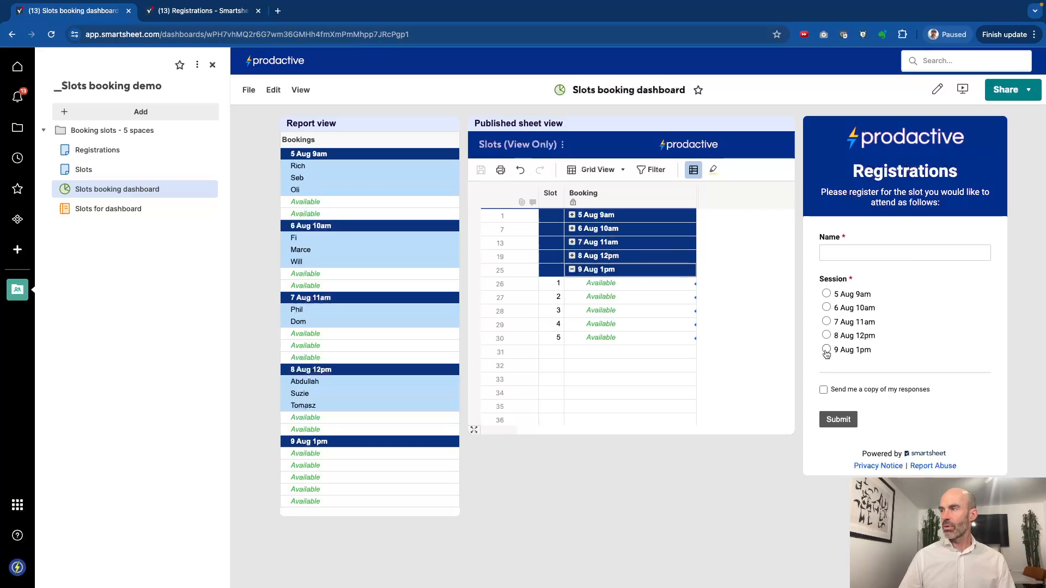
{"action": "left_click", "coordinate": [904, 253]}
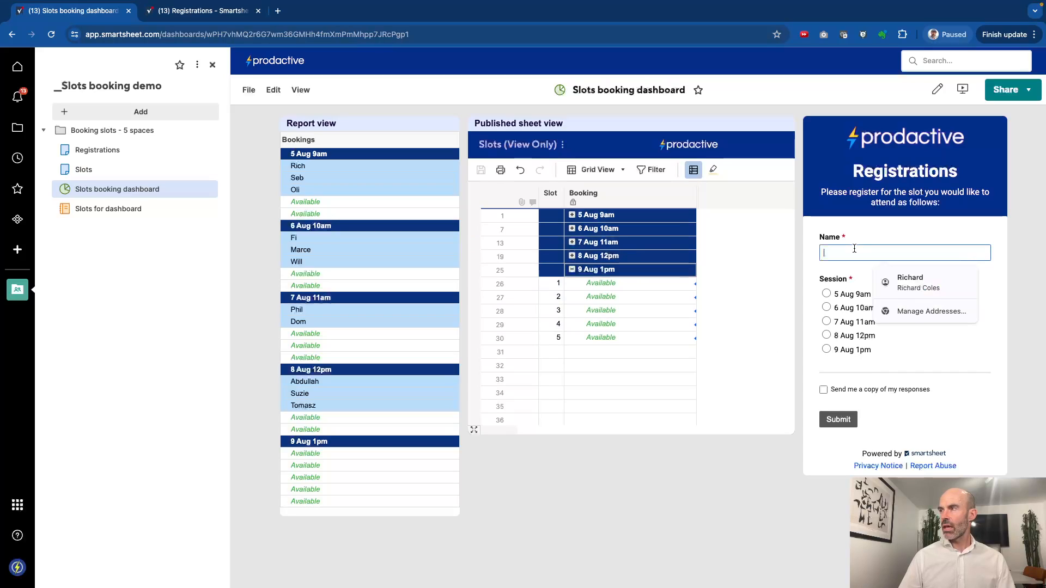
{"action": "type", "text": "Jose"}
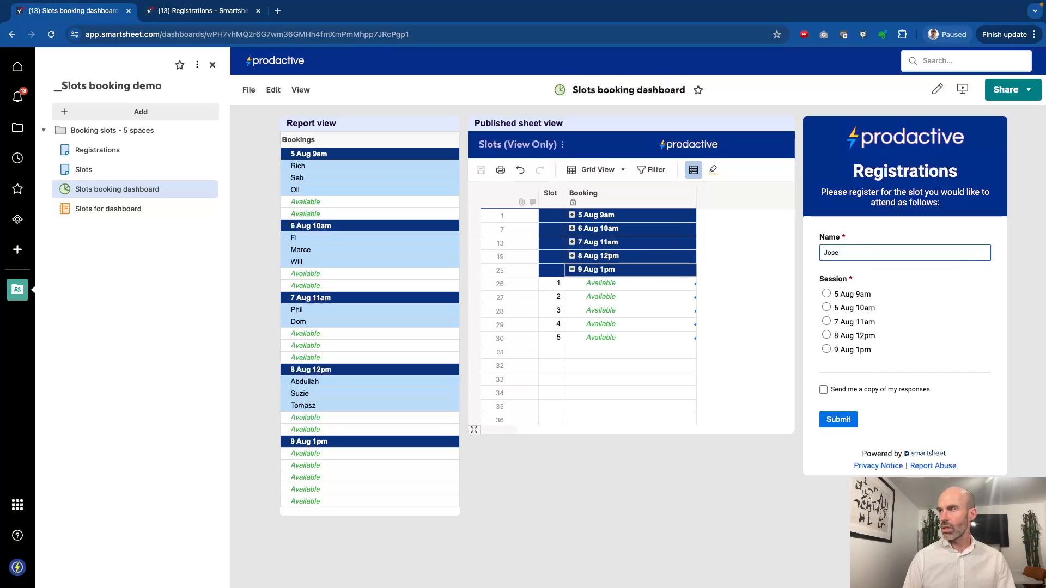
{"action": "left_click", "coordinate": [826, 350]}
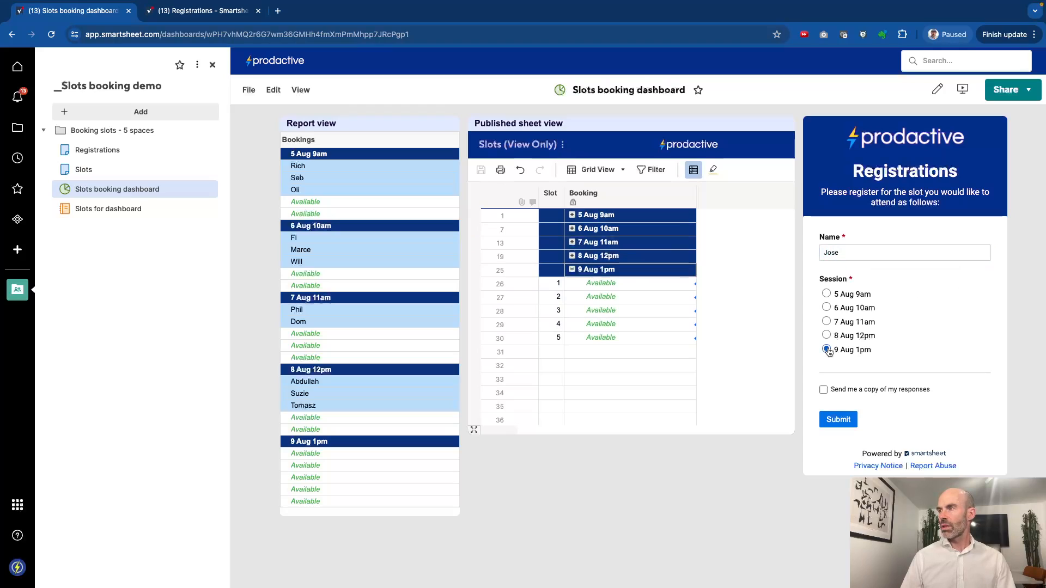
{"action": "left_click", "coordinate": [826, 350]}
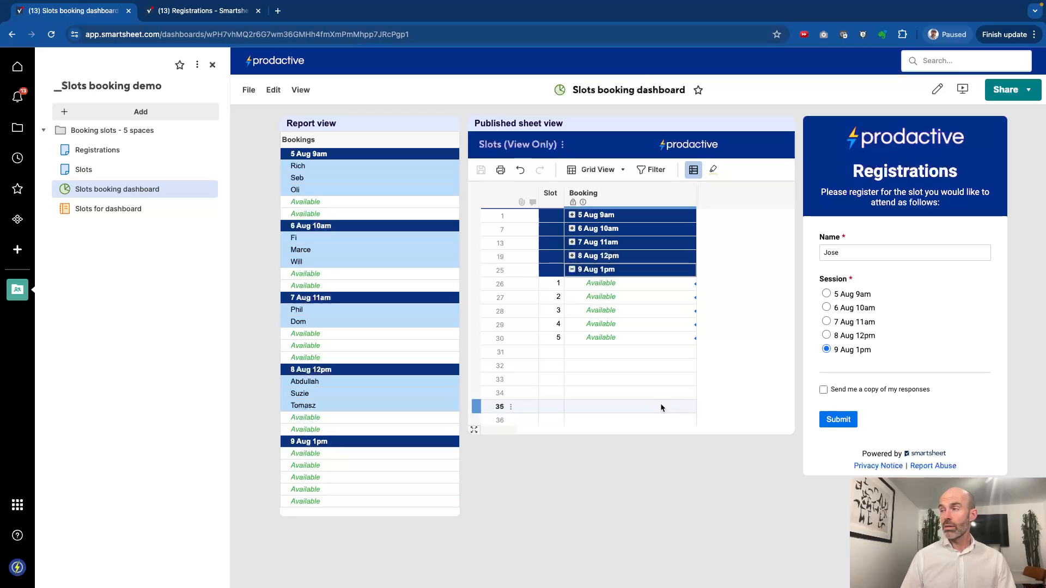
{"action": "left_click", "coordinate": [838, 419]}
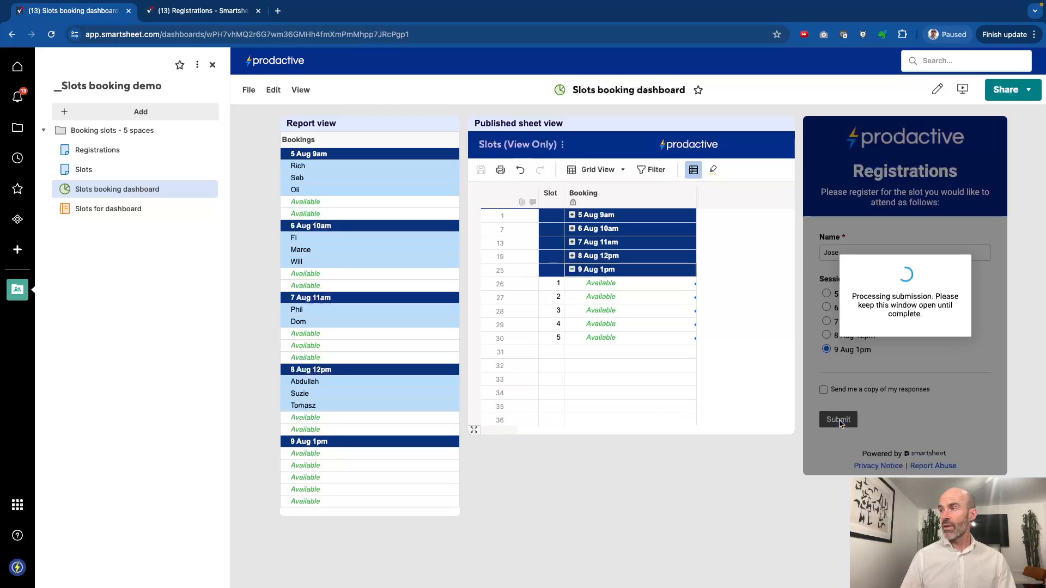
{"action": "left_click", "coordinate": [838, 419]}
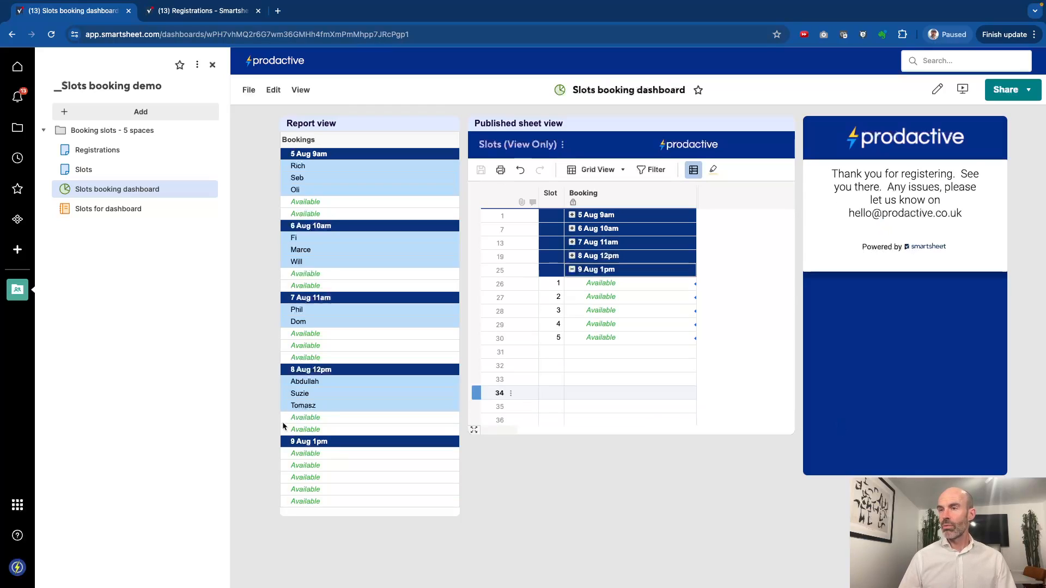
{"action": "mouse_move", "coordinate": [200, 78]}
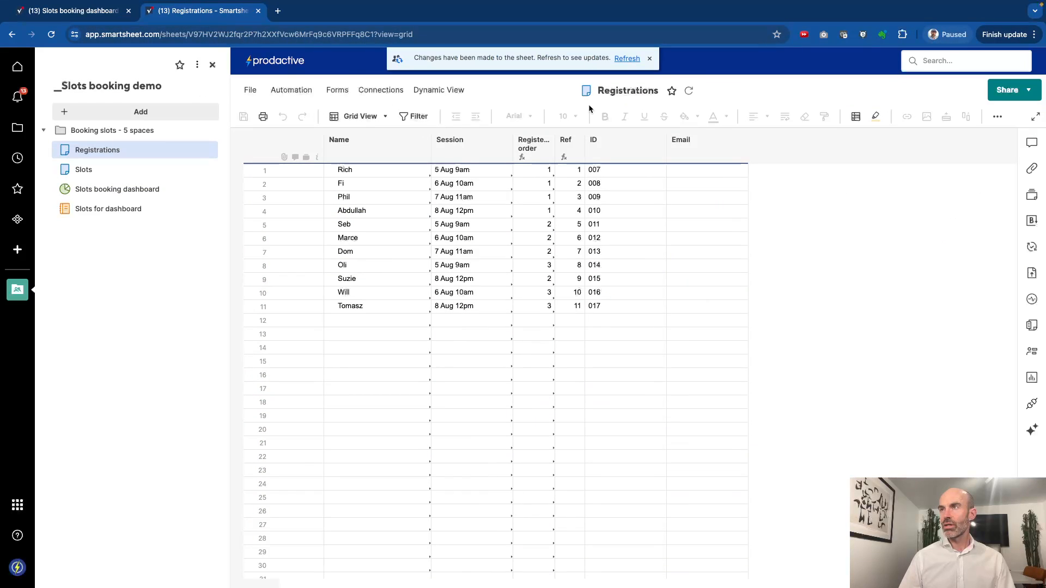
Refresh Registrations to show Jose's 9 Aug 1pm booking as row 12, ID 018
{"action": "left_click", "coordinate": [625, 58]}
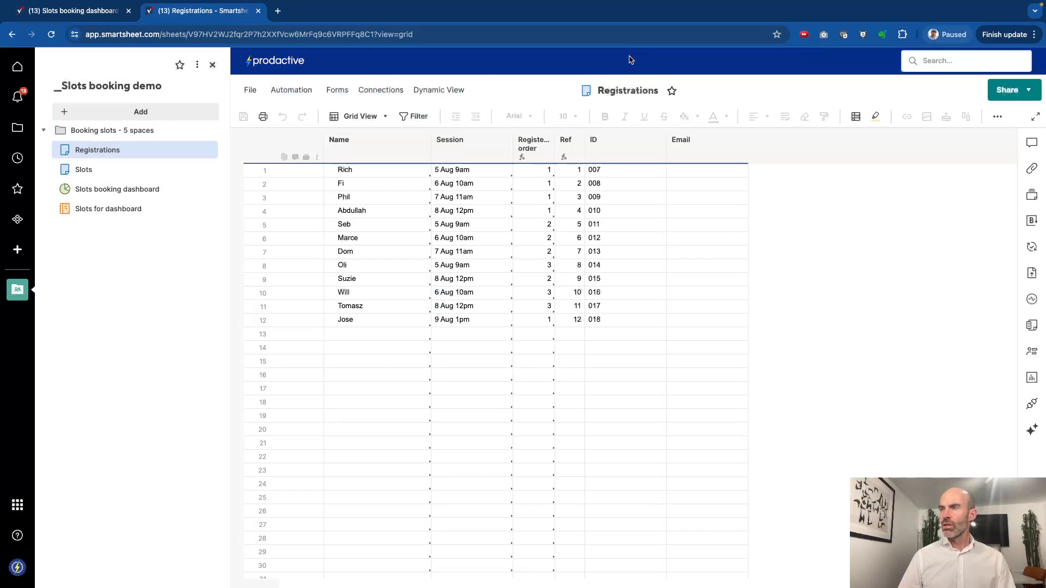
{"action": "mouse_move", "coordinate": [131, 77]}
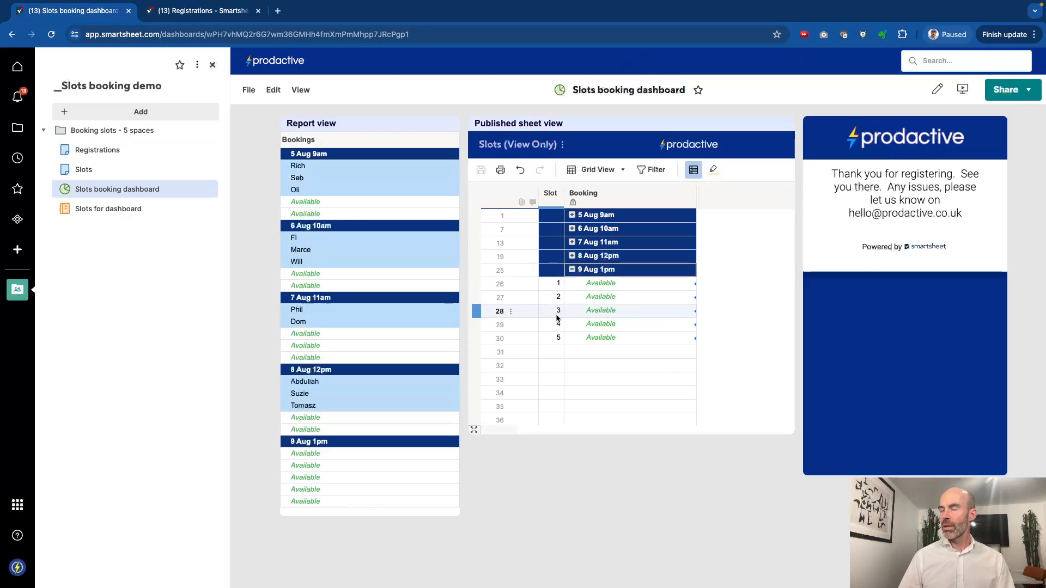
{"action": "left_click", "coordinate": [84, 169]}
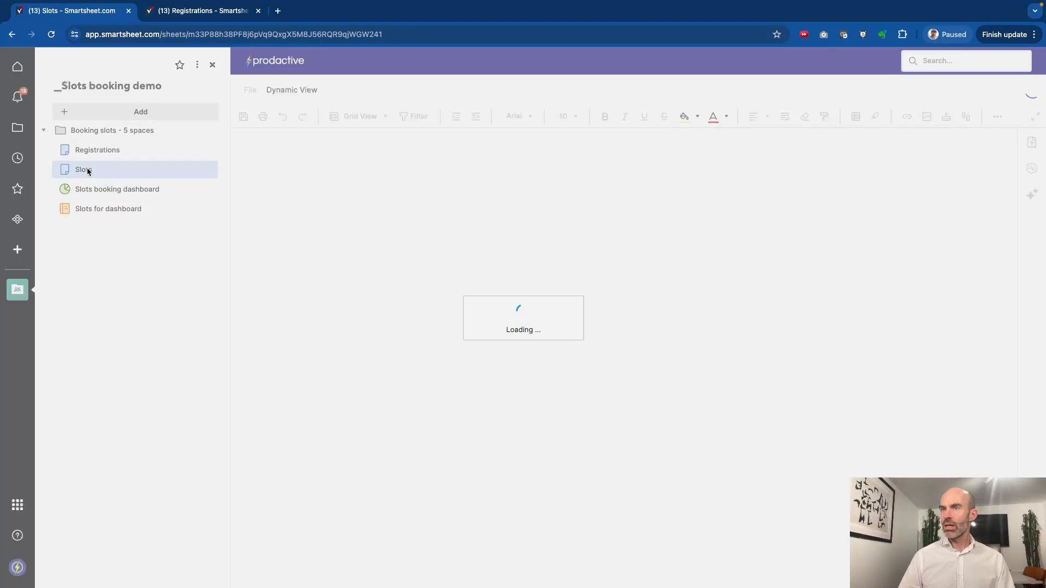
Check Jose fills the first 9 Aug 1pm slot, then leave Slots without saving
{"action": "left_click", "coordinate": [83, 169]}
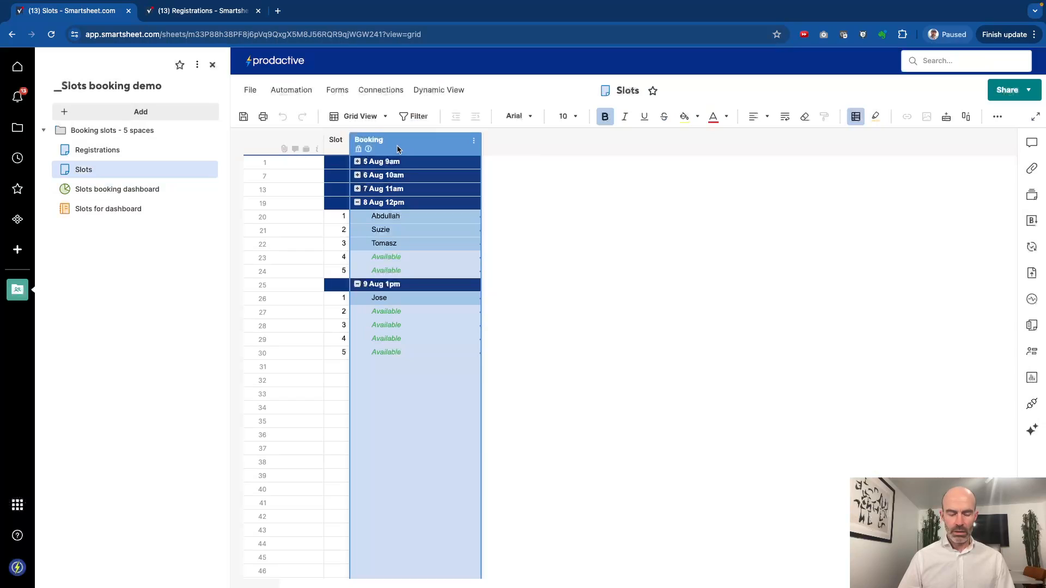
{"action": "left_click", "coordinate": [473, 140]}
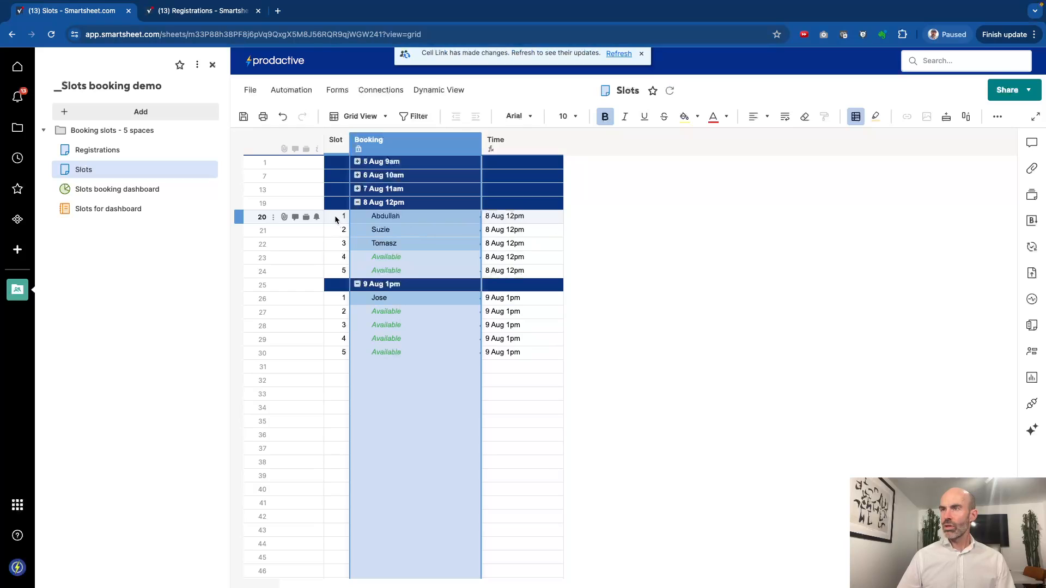
{"action": "mouse_move", "coordinate": [525, 223]}
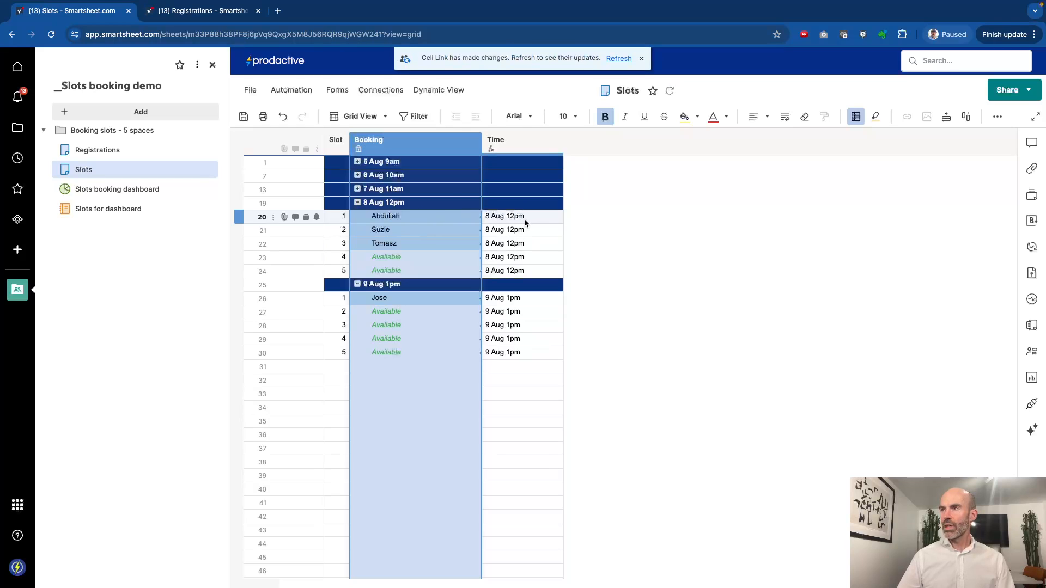
{"action": "left_click", "coordinate": [97, 150]}
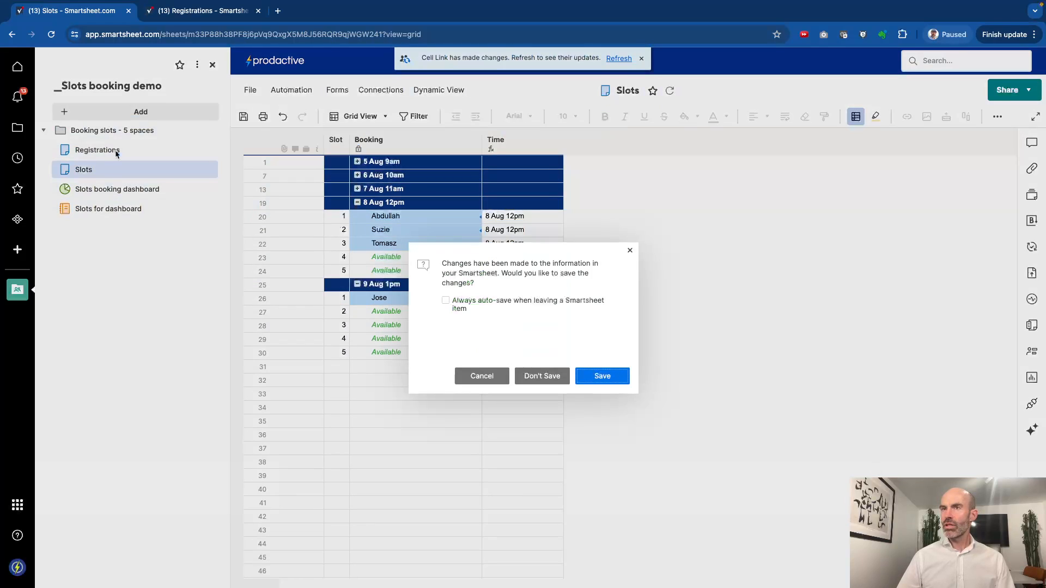
{"action": "mouse_move", "coordinate": [541, 375]}
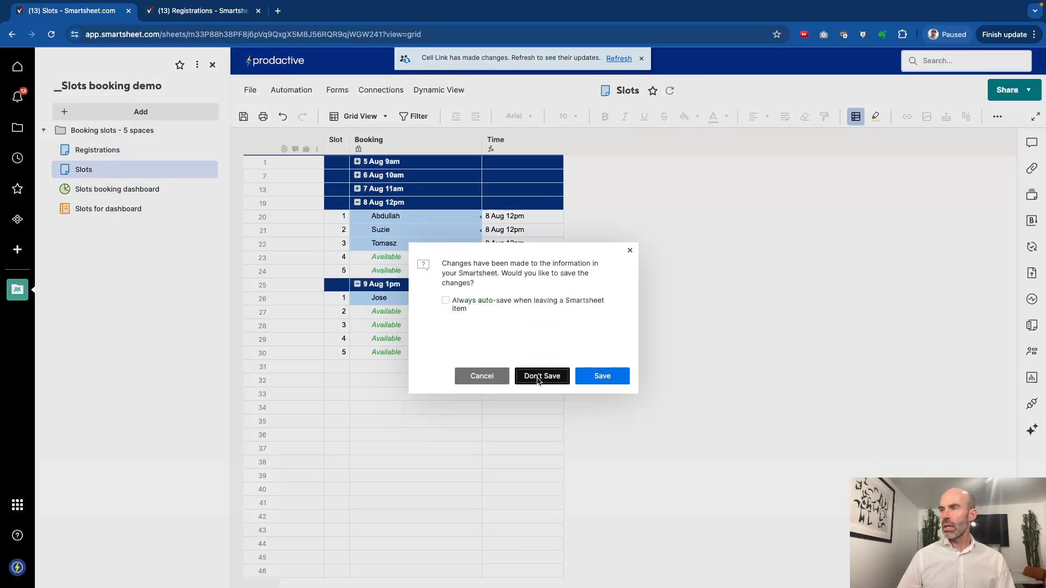
{"action": "left_click", "coordinate": [541, 376]}
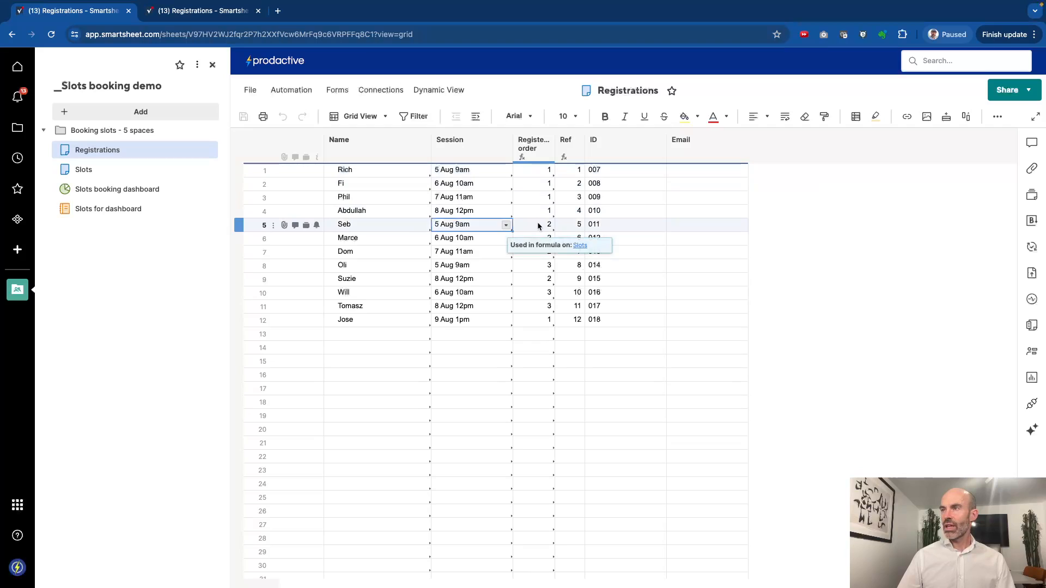
View the Registered order column formula and exit without changing it
{"action": "right_click", "coordinate": [534, 224]}
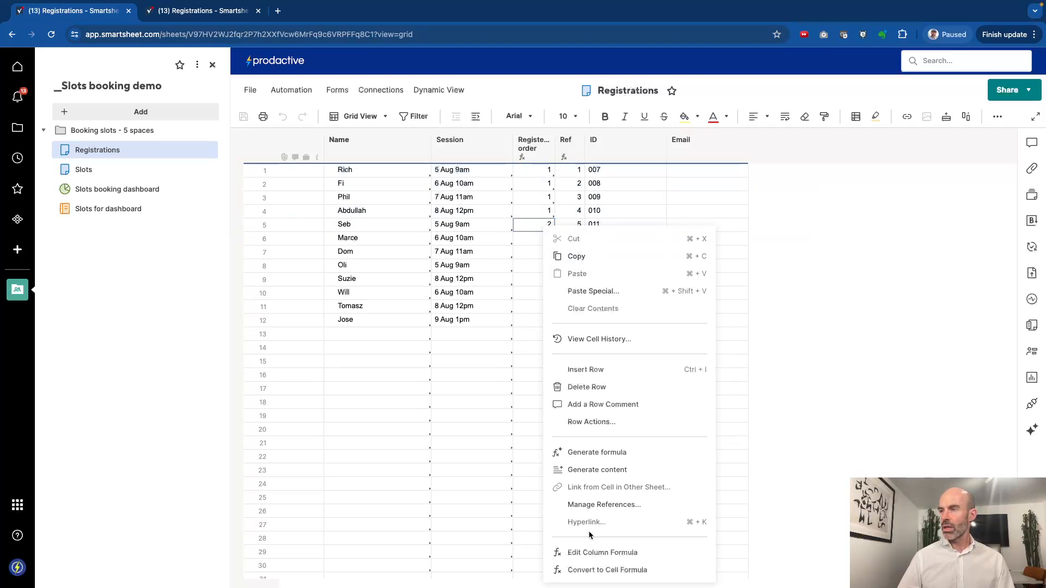
{"action": "left_click", "coordinate": [601, 553]}
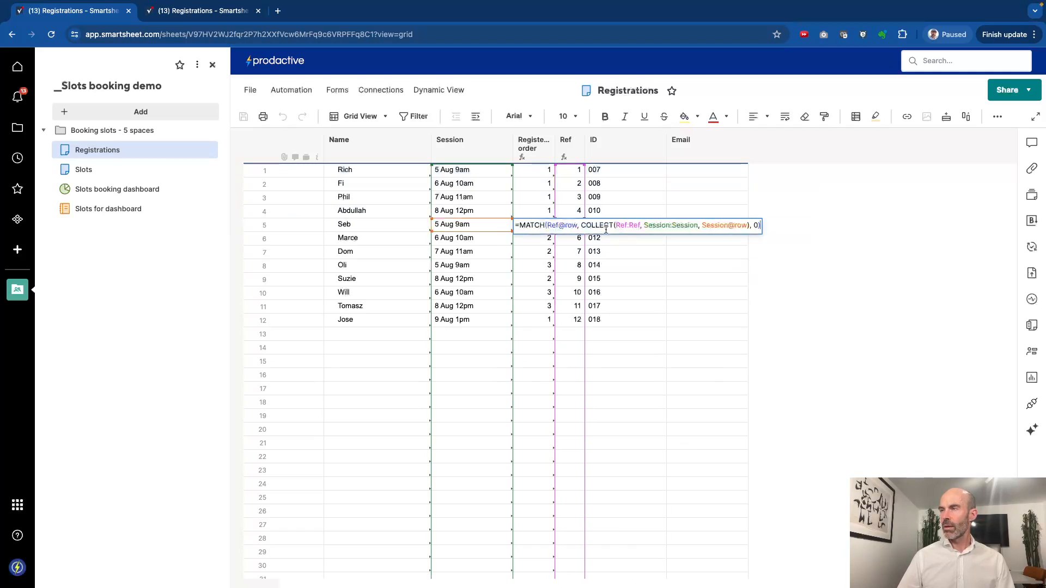
{"action": "left_click", "coordinate": [565, 139]}
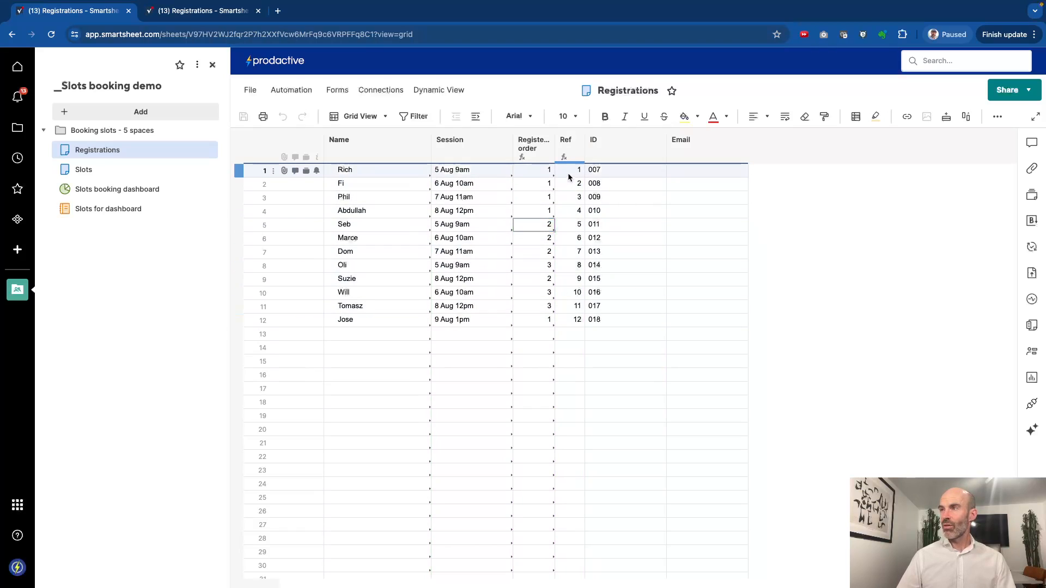
{"action": "left_click", "coordinate": [350, 305]}
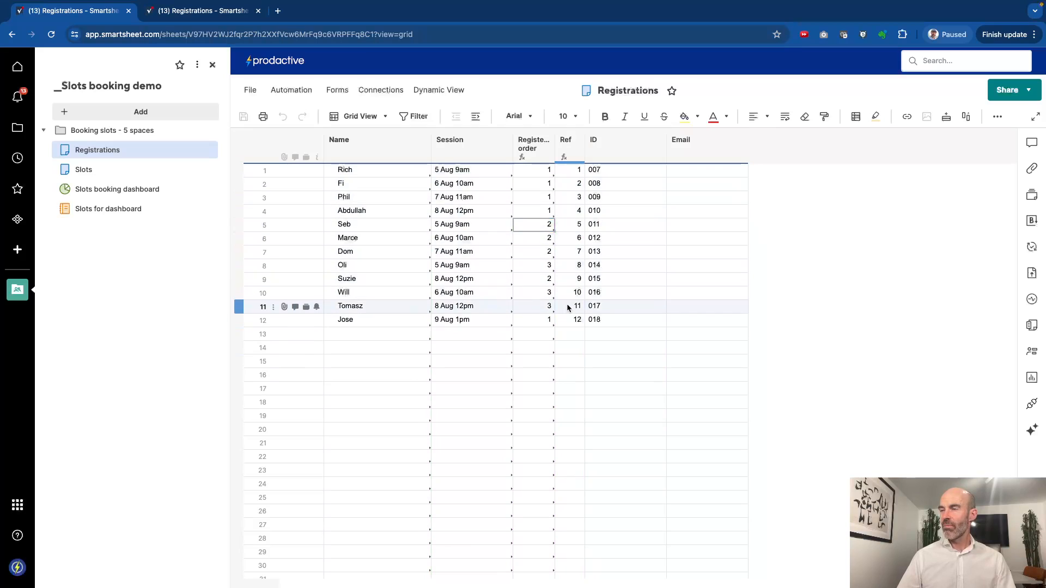
Review the ID column's settings and close them without changes
{"action": "left_click", "coordinate": [608, 183]}
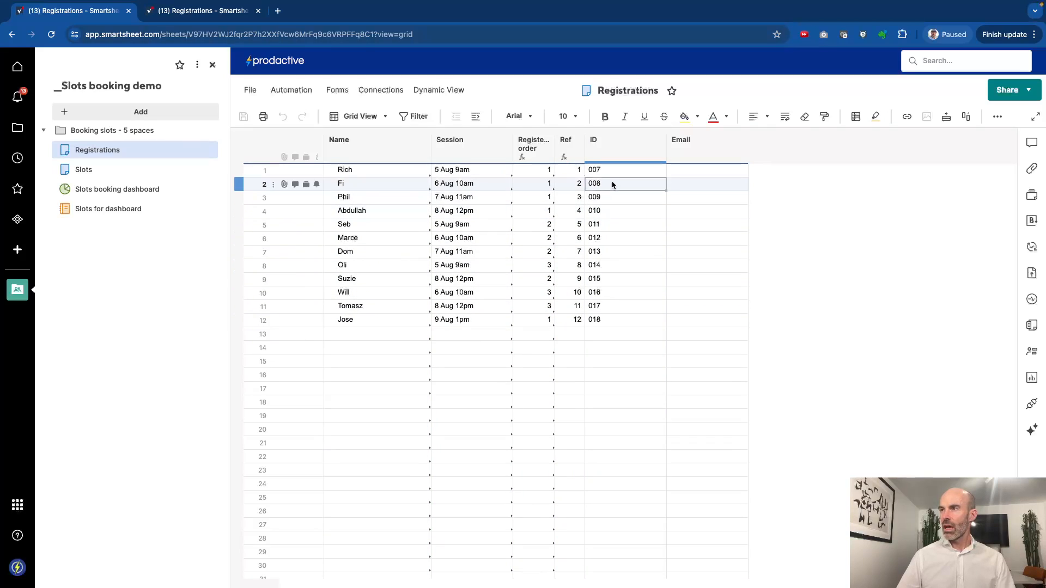
{"action": "right_click", "coordinate": [612, 183]}
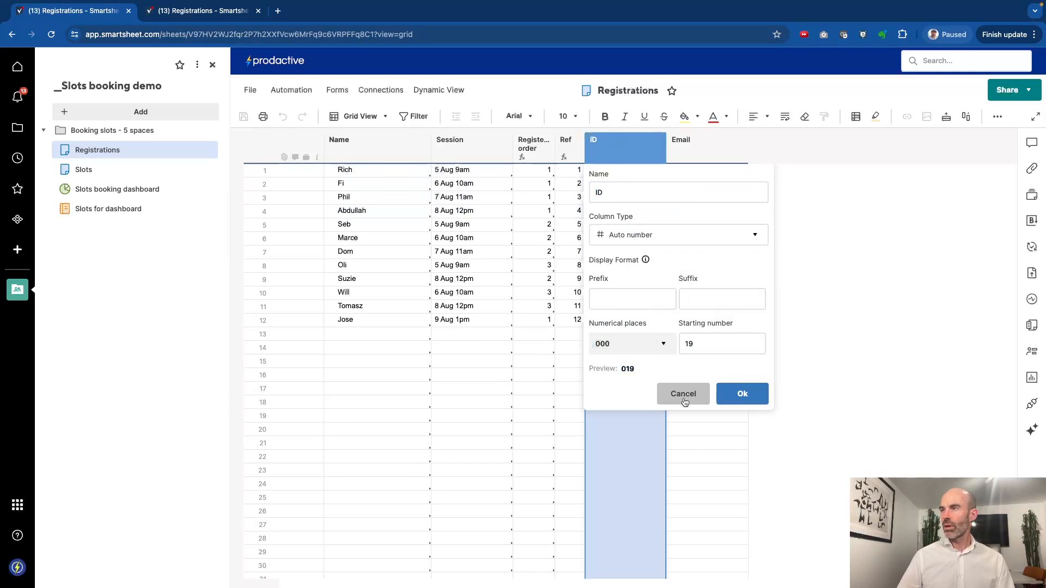
{"action": "left_click", "coordinate": [741, 394]}
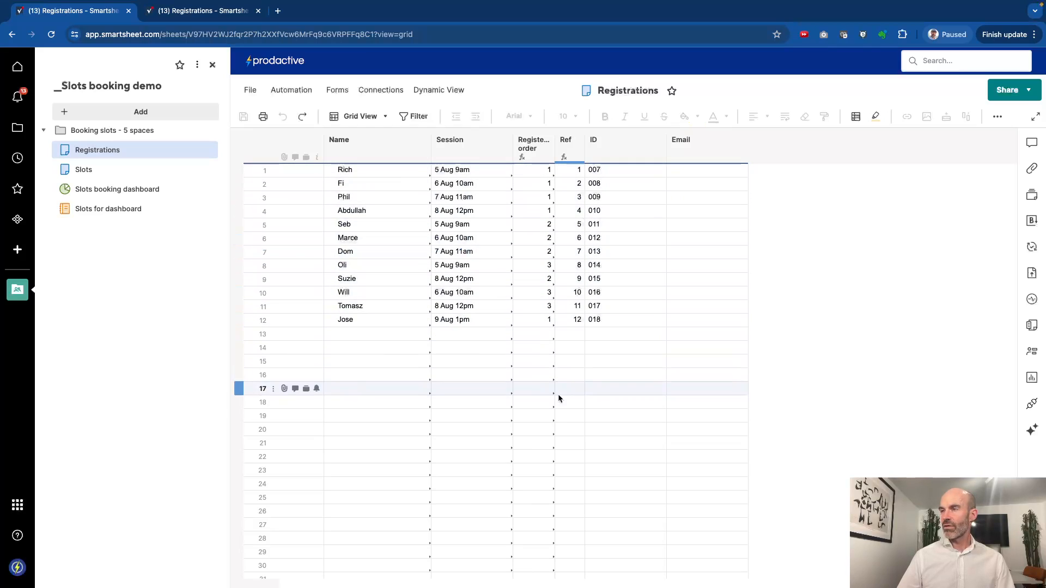
{"action": "left_click", "coordinate": [568, 401]}
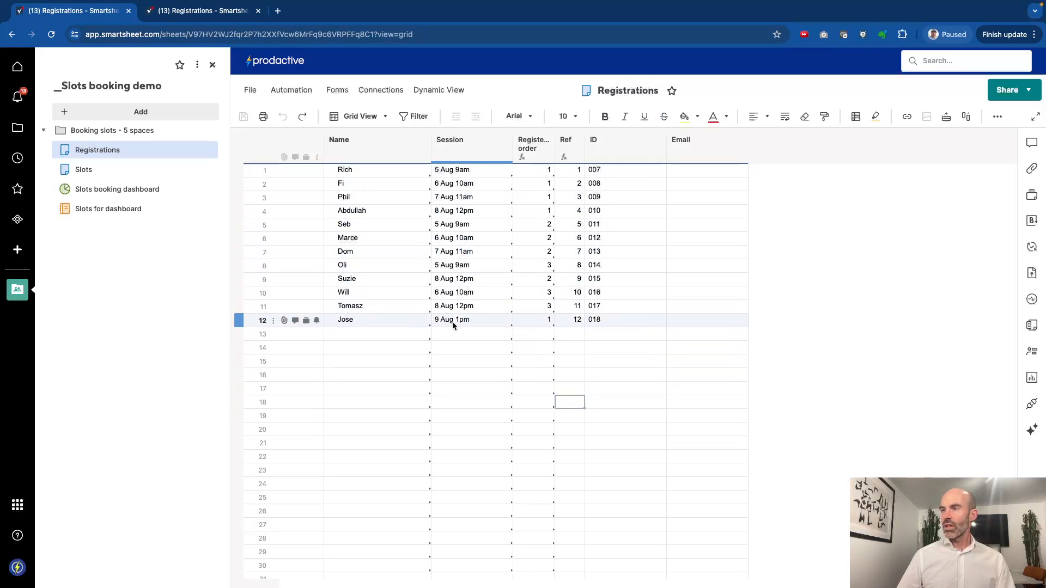
{"action": "left_click", "coordinate": [116, 189]}
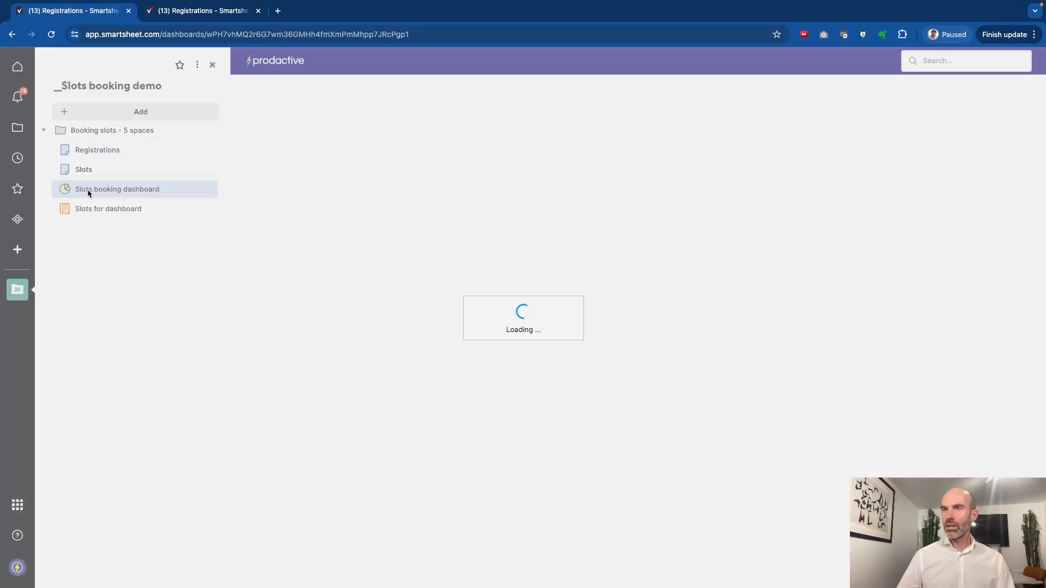